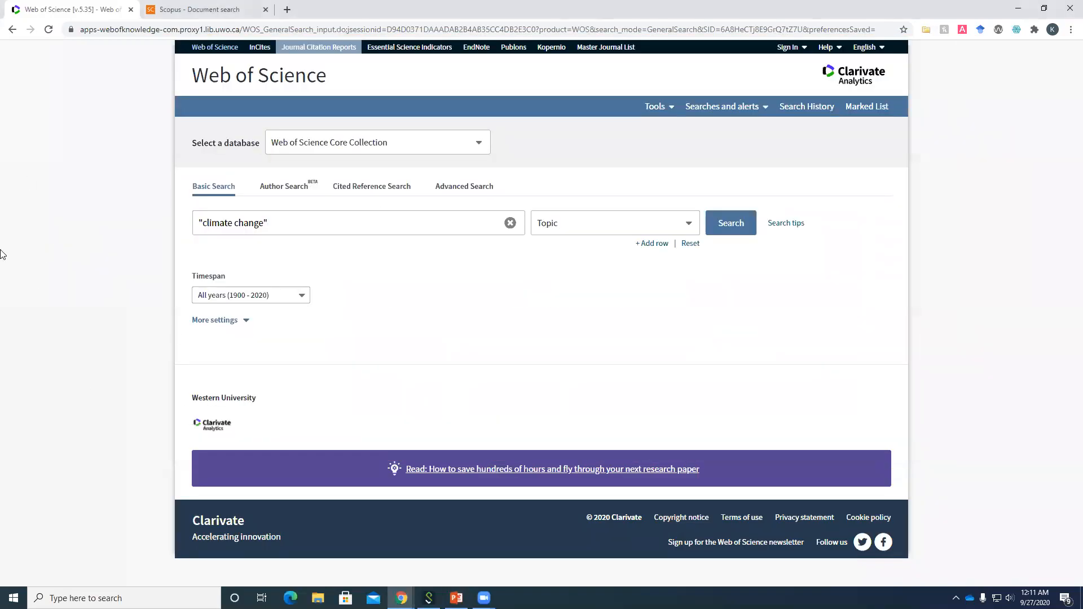
mouse_move(341, 269)
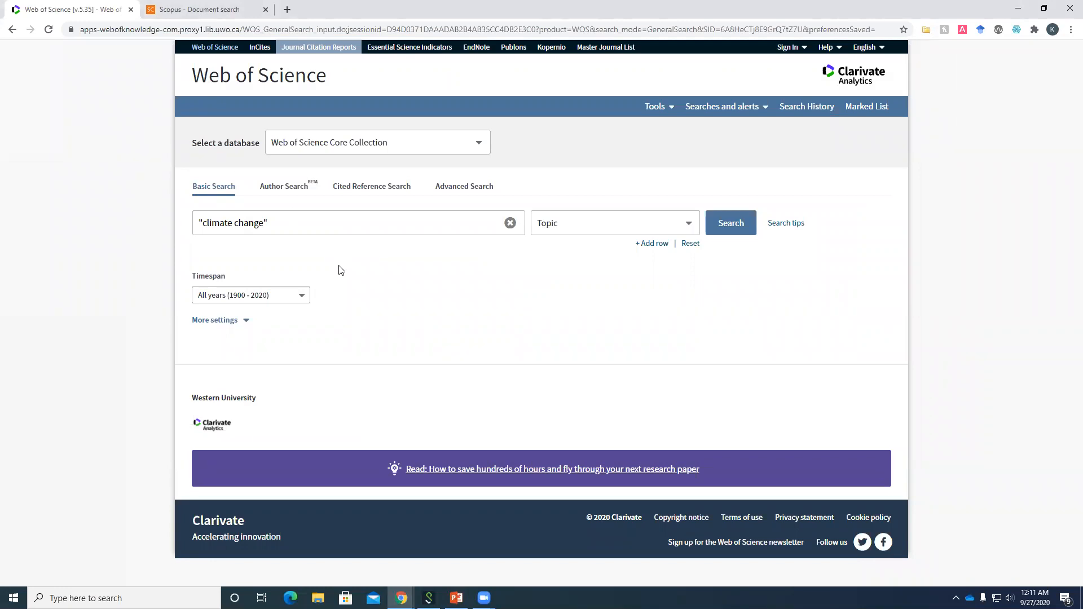
mouse_move(719, 222)
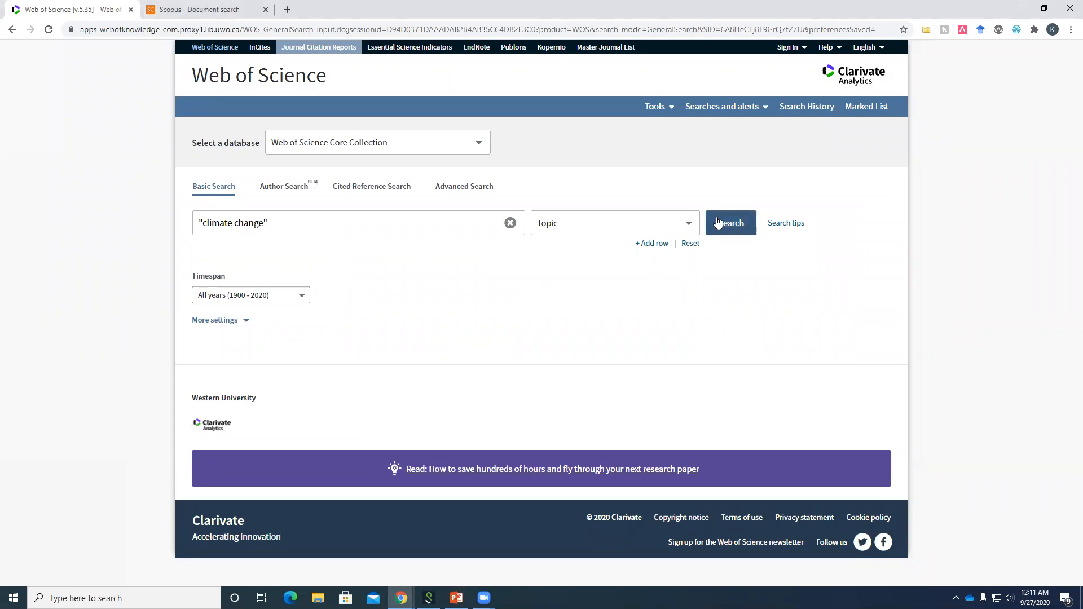
- Run the Topic search for "climate change" across all years
click(732, 223)
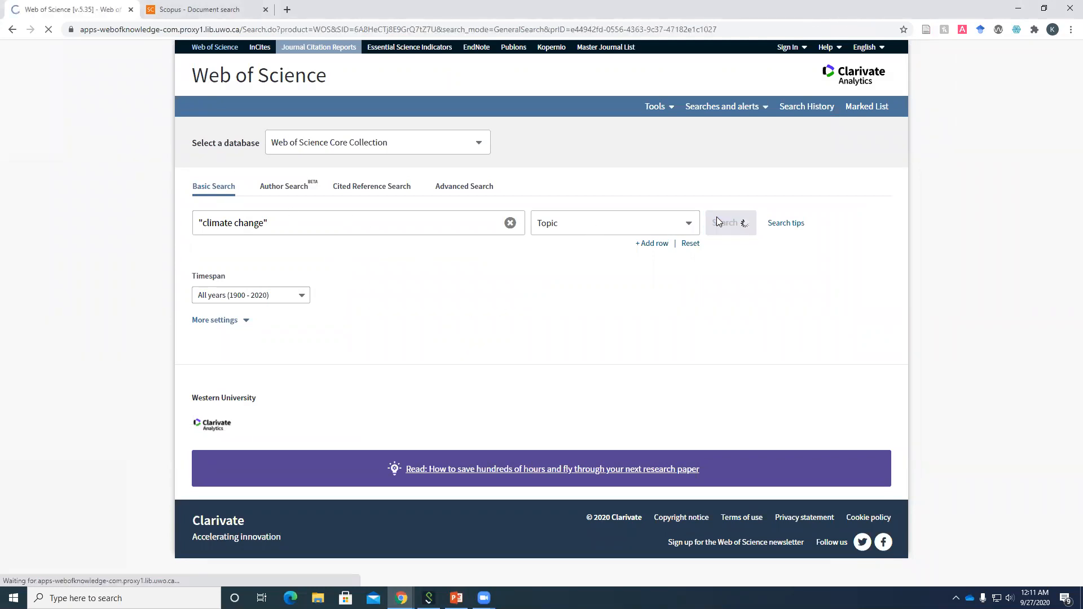
- Sort the 240,523 climate change results by Times Cited, highest first
click(731, 222)
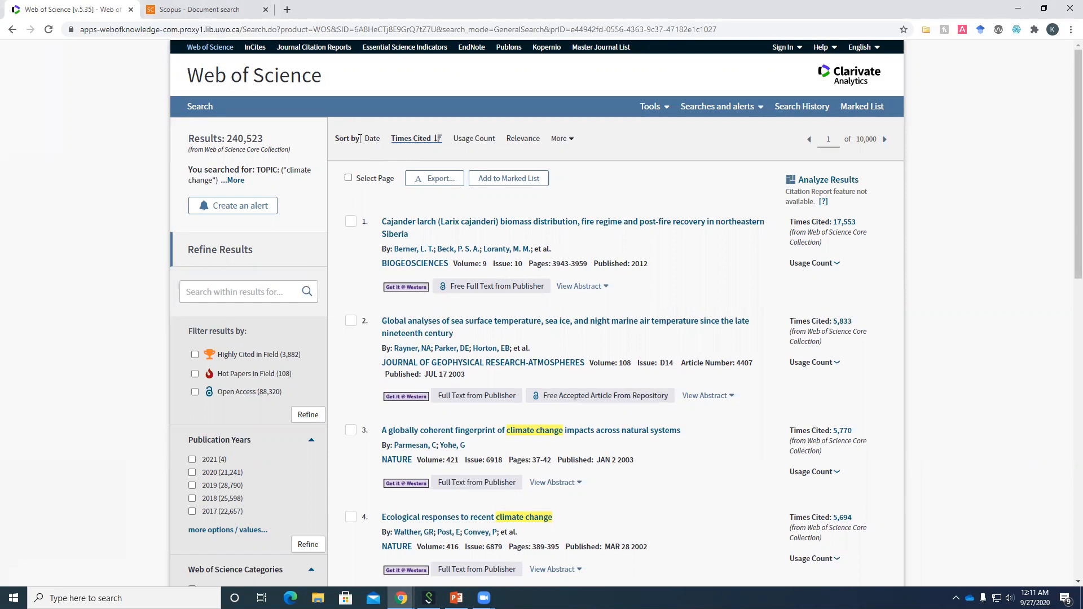
mouse_move(794, 243)
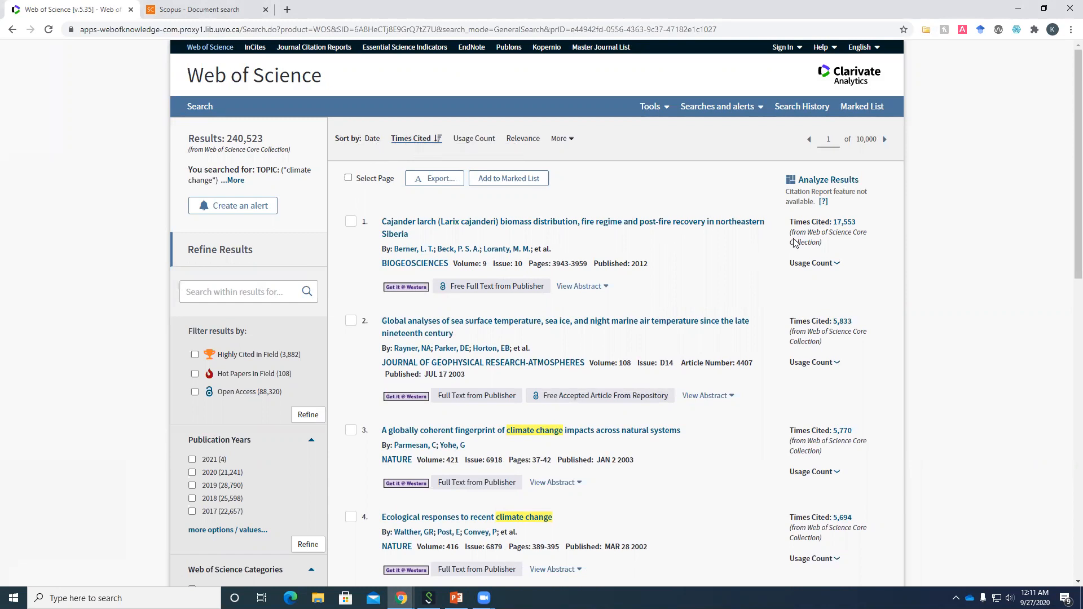
mouse_move(884, 406)
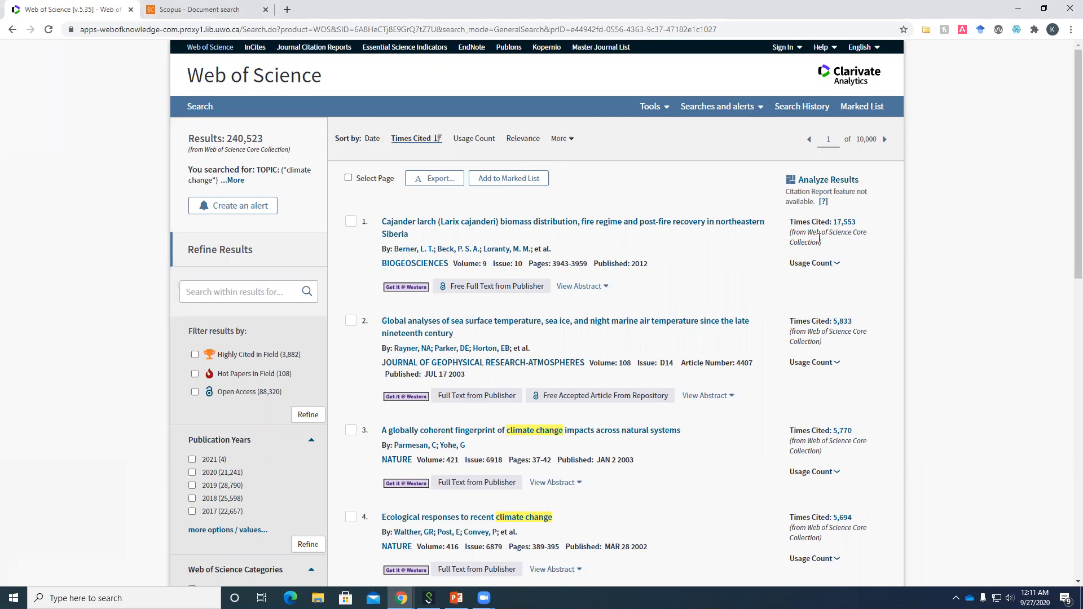
mouse_move(718, 340)
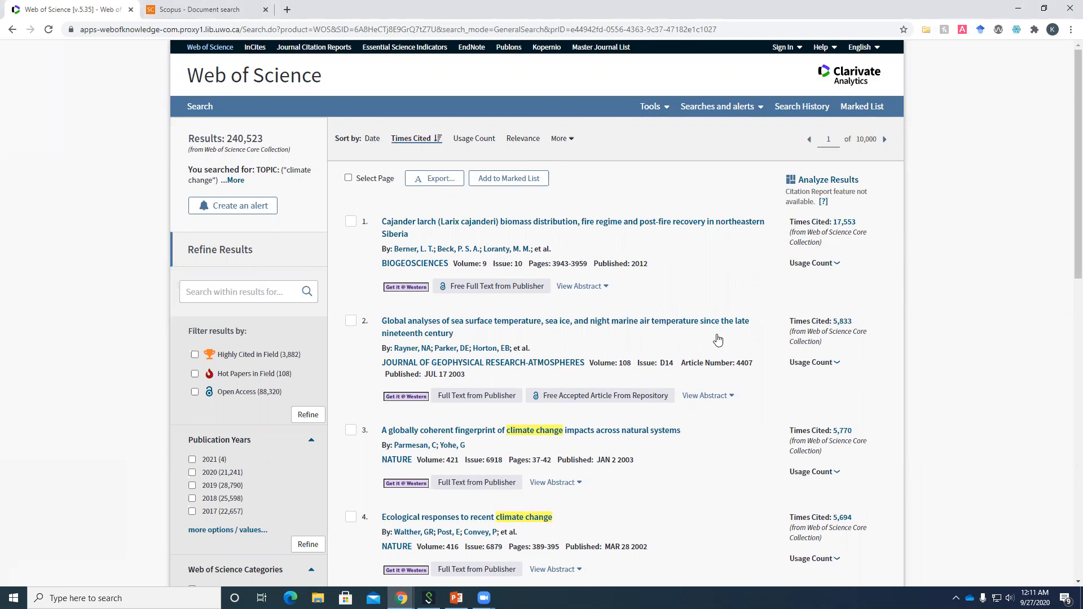
mouse_move(131, 88)
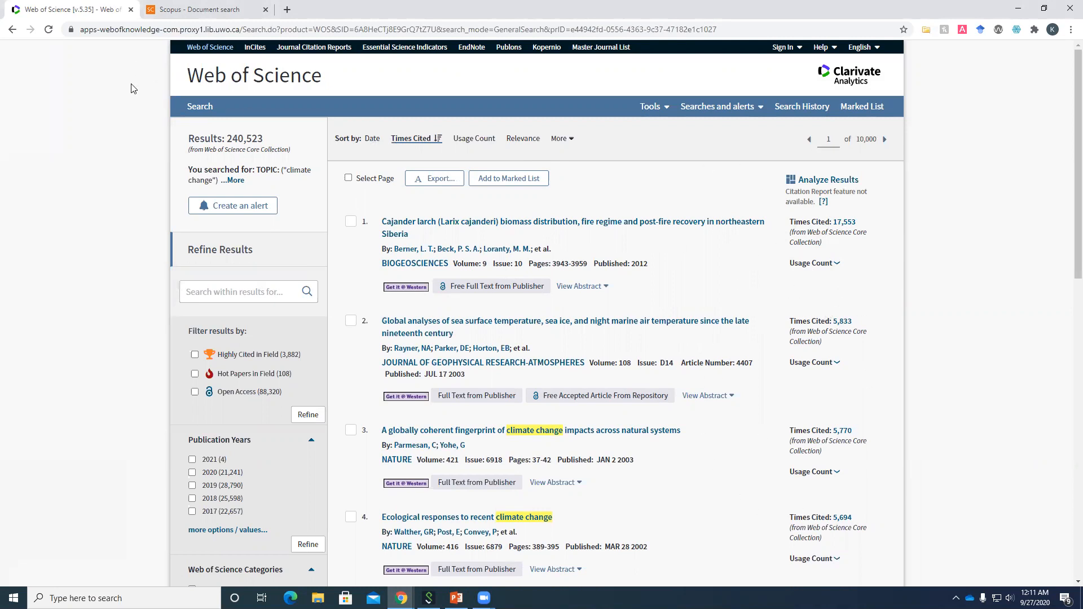
mouse_move(218, 334)
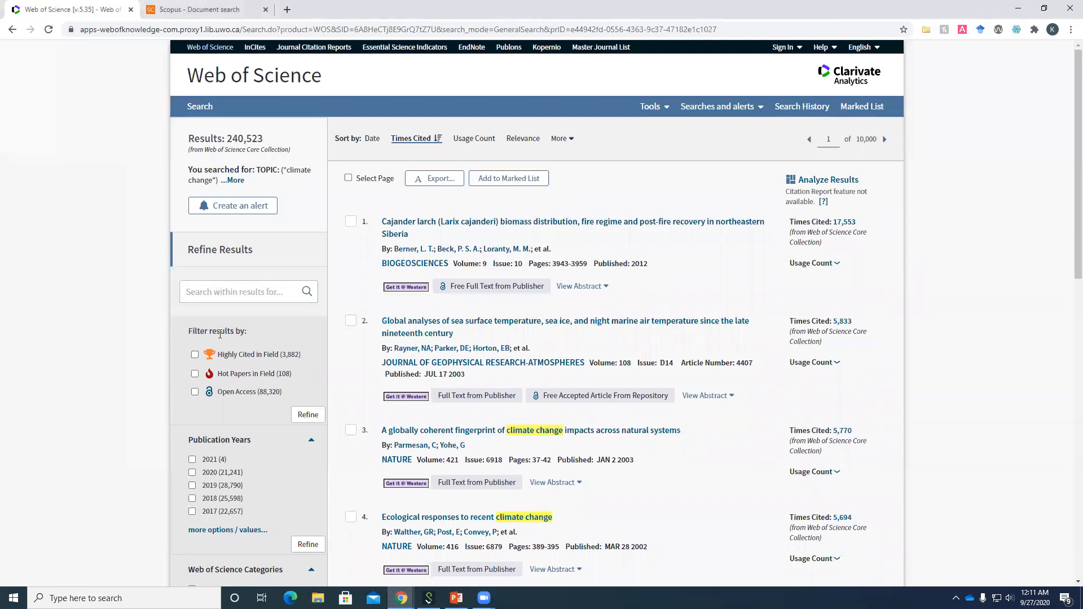
mouse_move(212, 384)
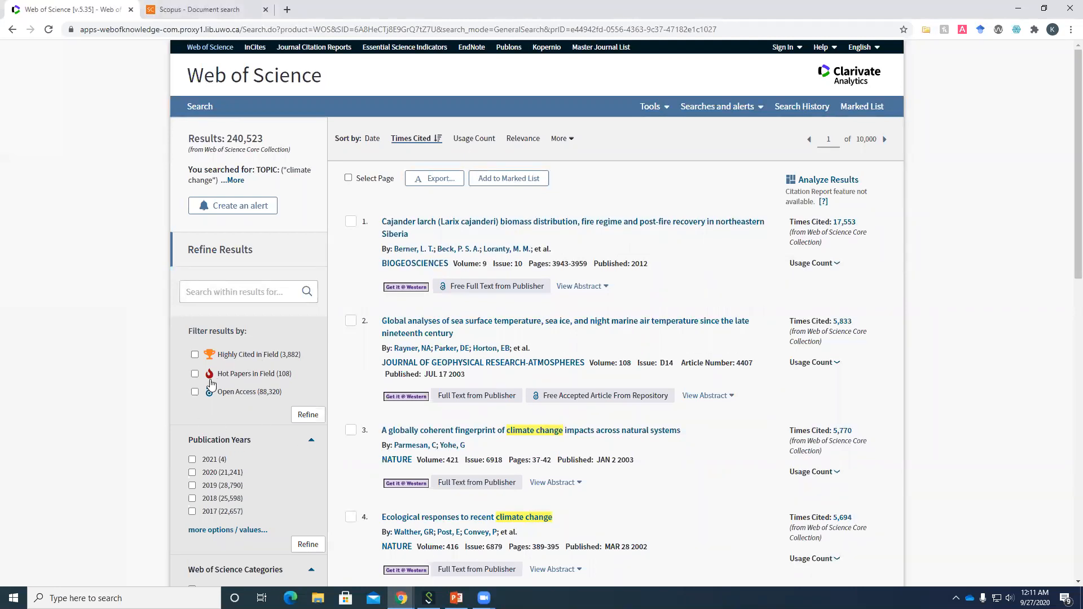
mouse_move(222, 377)
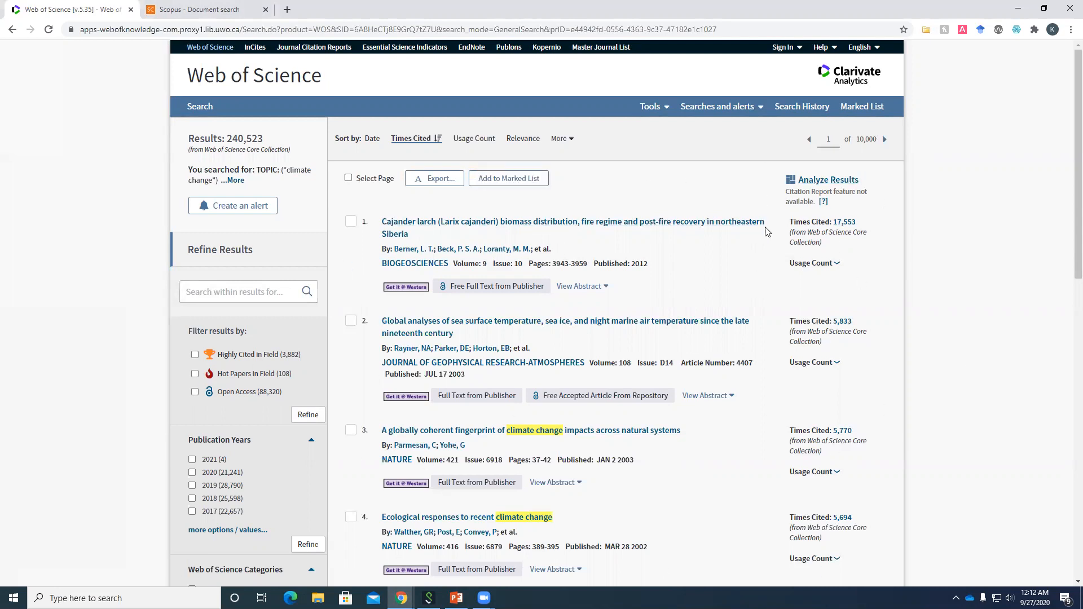
mouse_move(675, 274)
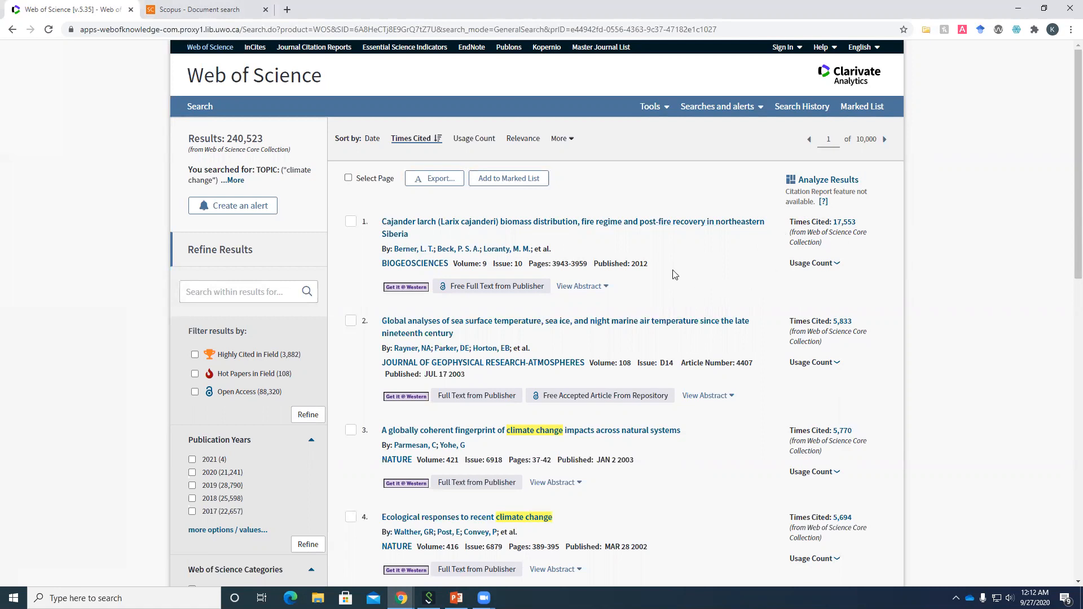
mouse_move(638, 278)
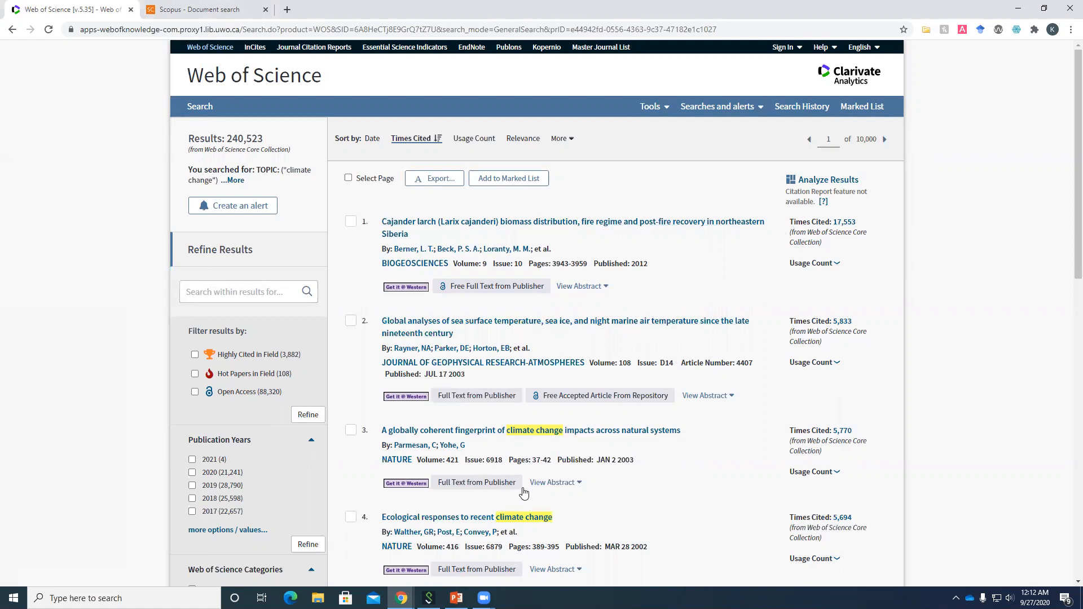
mouse_move(275, 404)
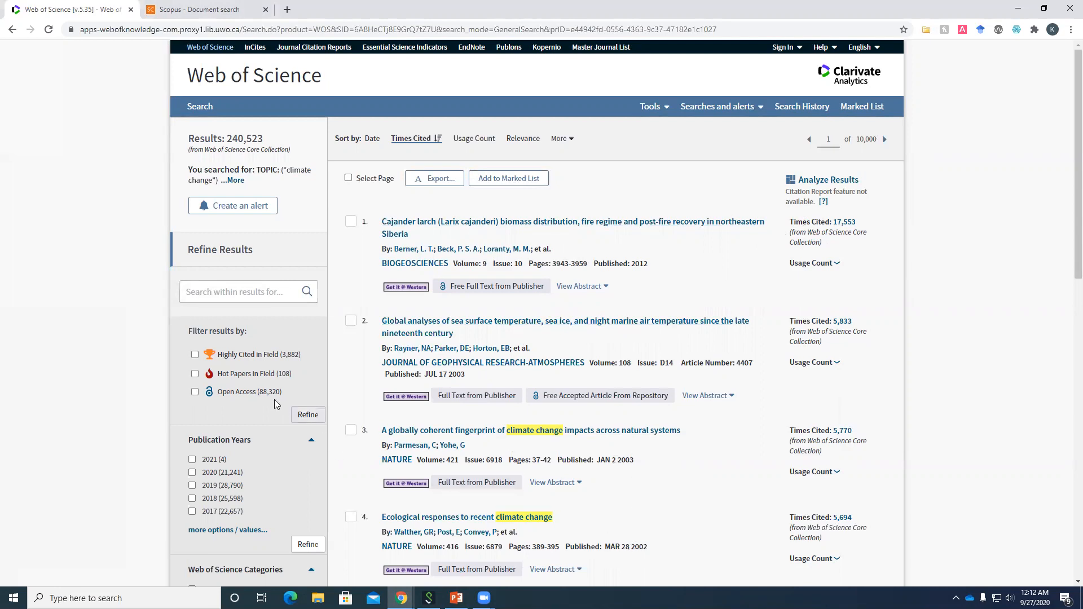
mouse_move(242, 375)
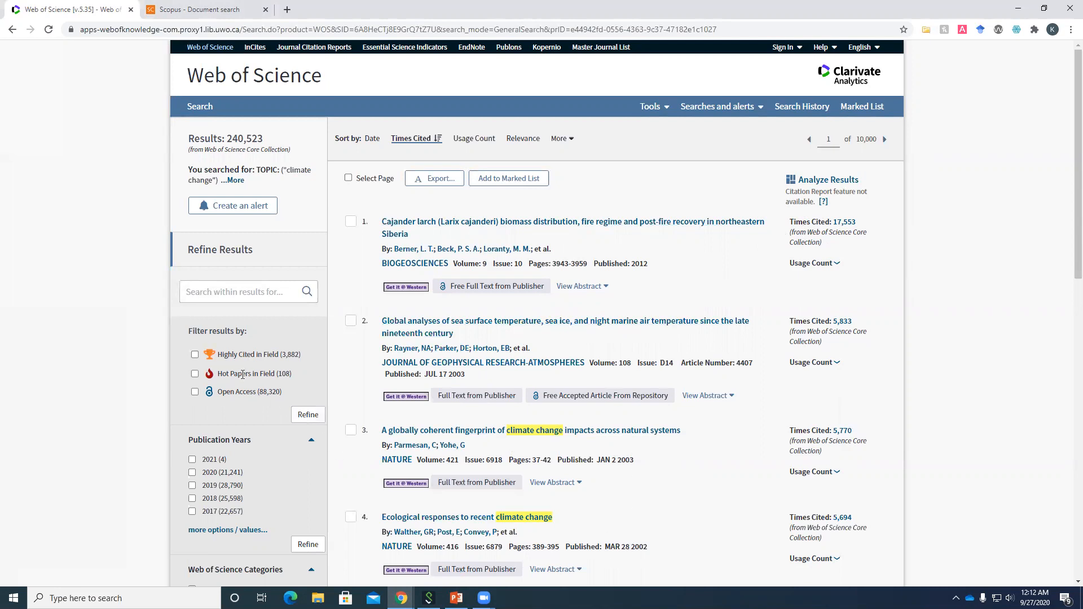
- Refine to the 108 Hot Papers in Field, then return to the full 240,523 results
click(195, 374)
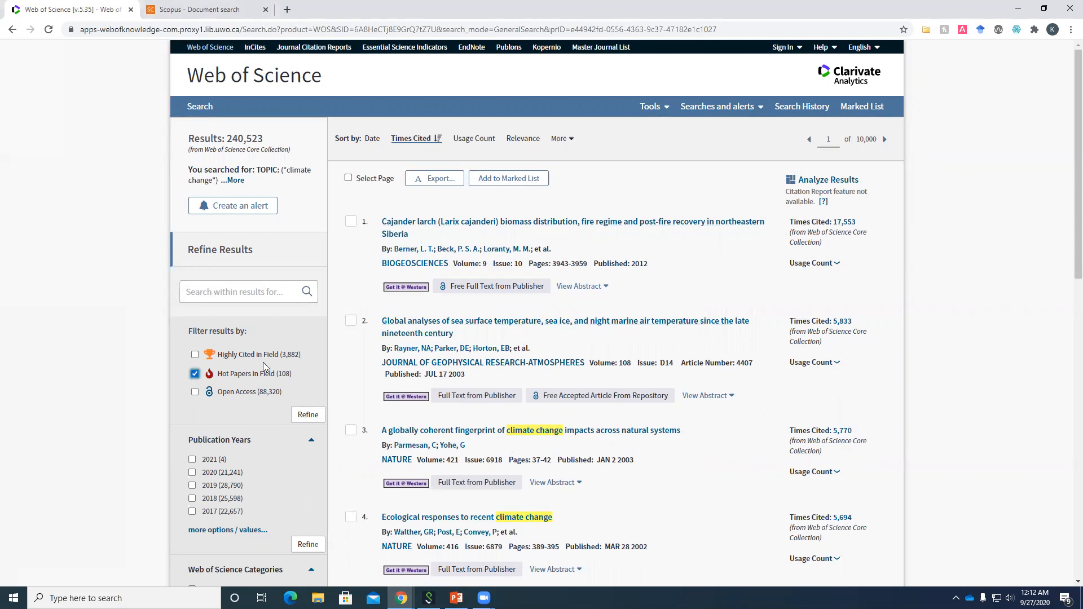
mouse_move(282, 384)
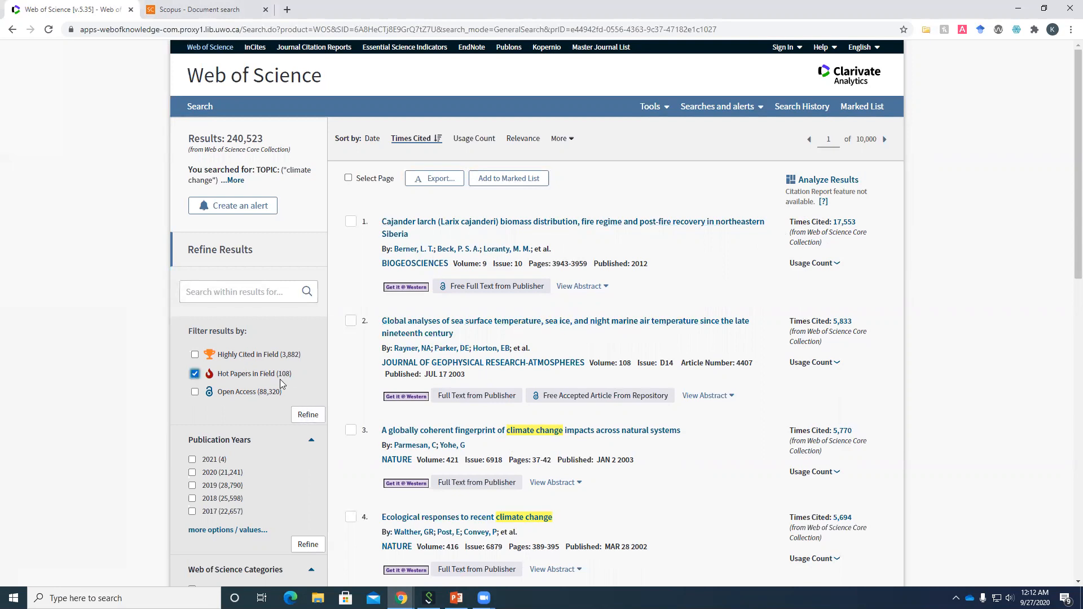
click(307, 415)
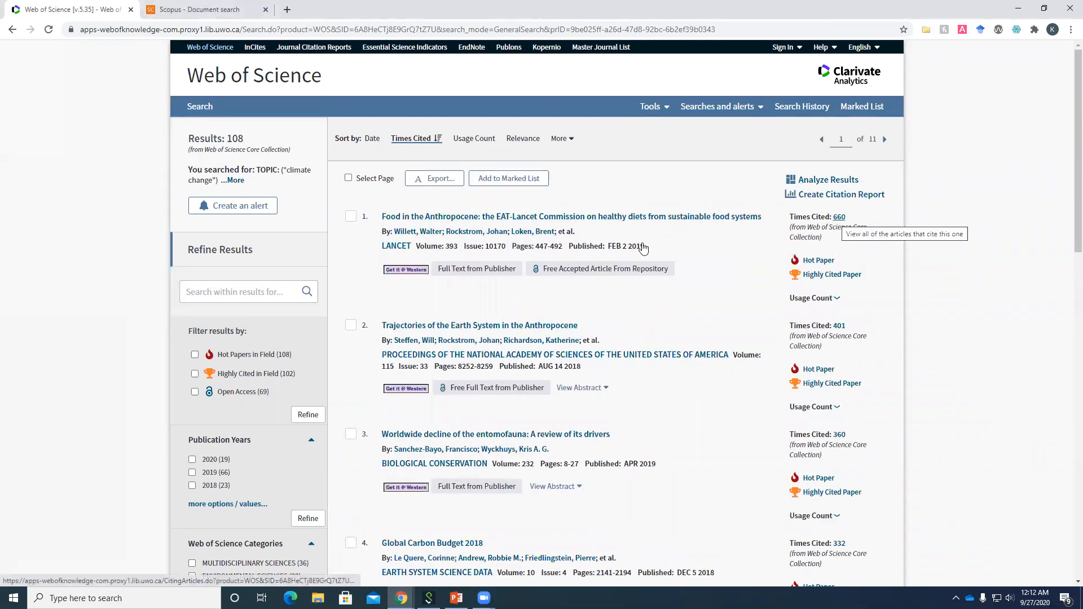
mouse_move(659, 258)
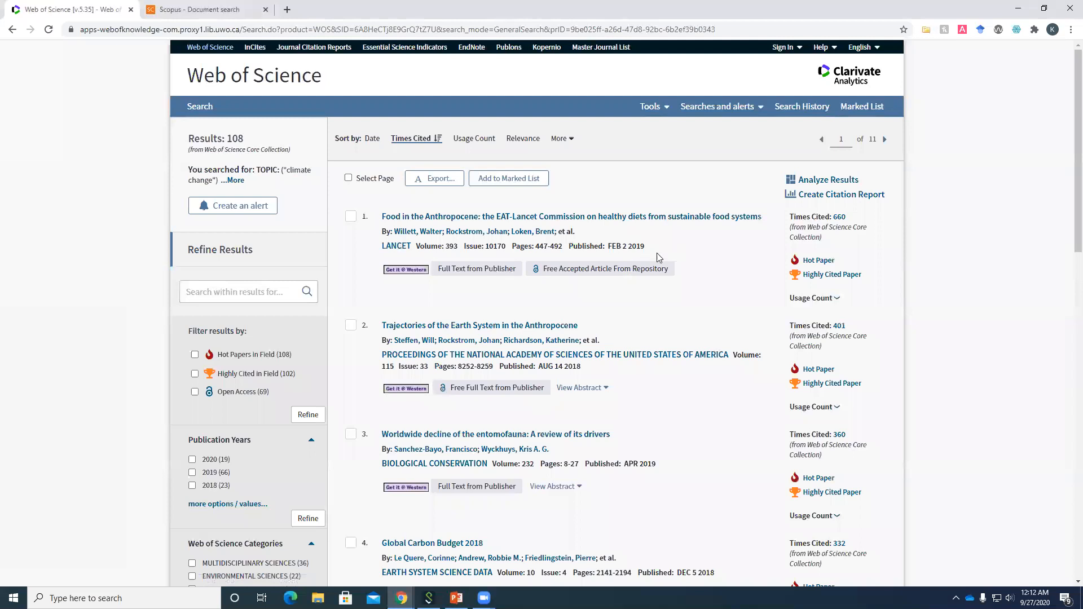
mouse_move(717, 564)
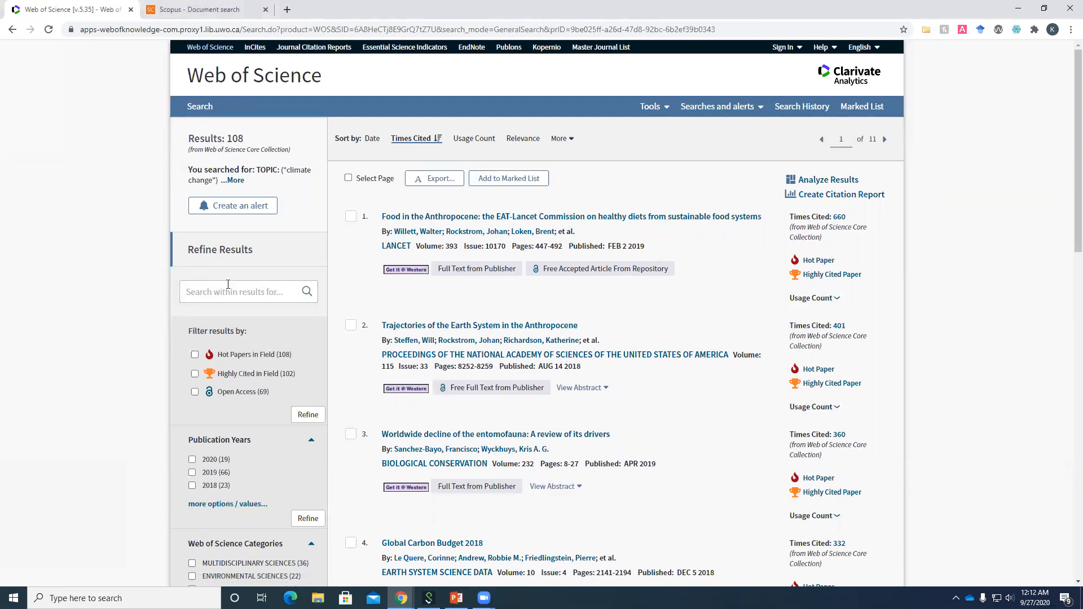
click(12, 30)
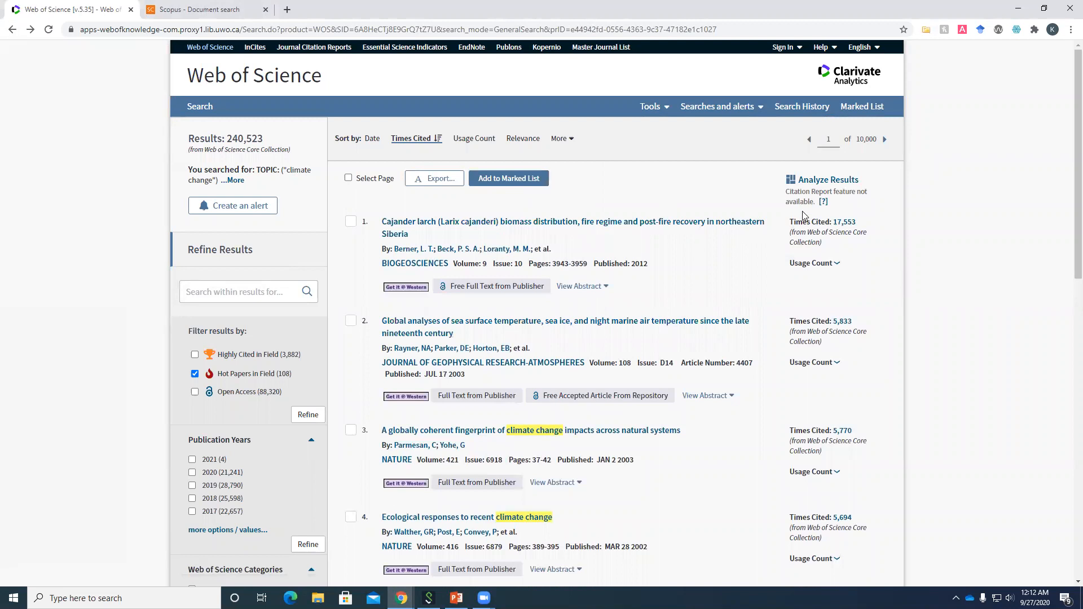
- Analyze the results by Organizations-Enhanced, led by Chinese Academy of Sciences, then switch to Scopus
click(829, 180)
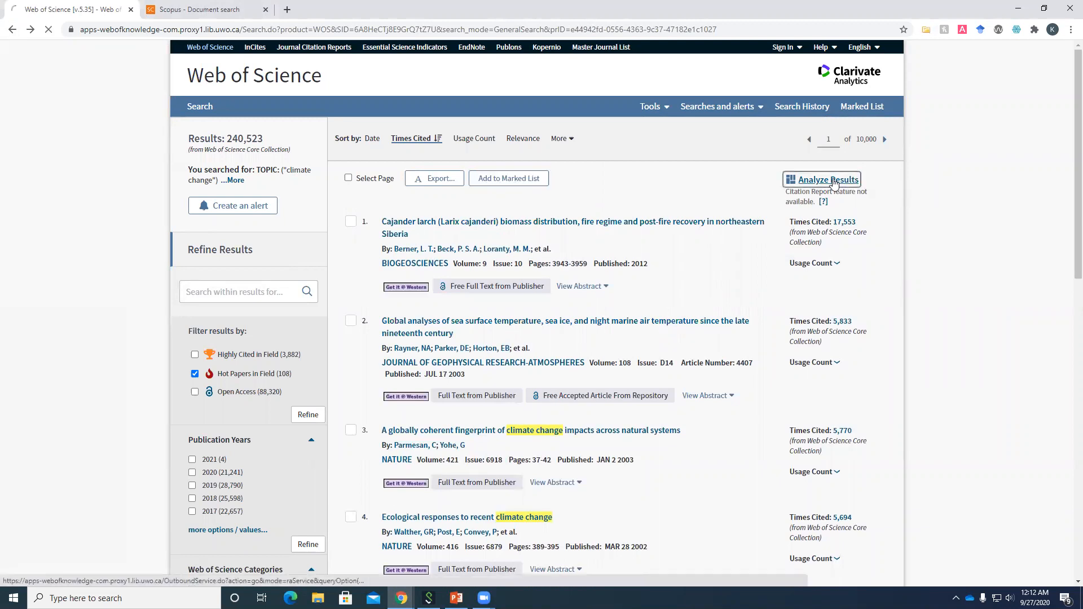
click(827, 180)
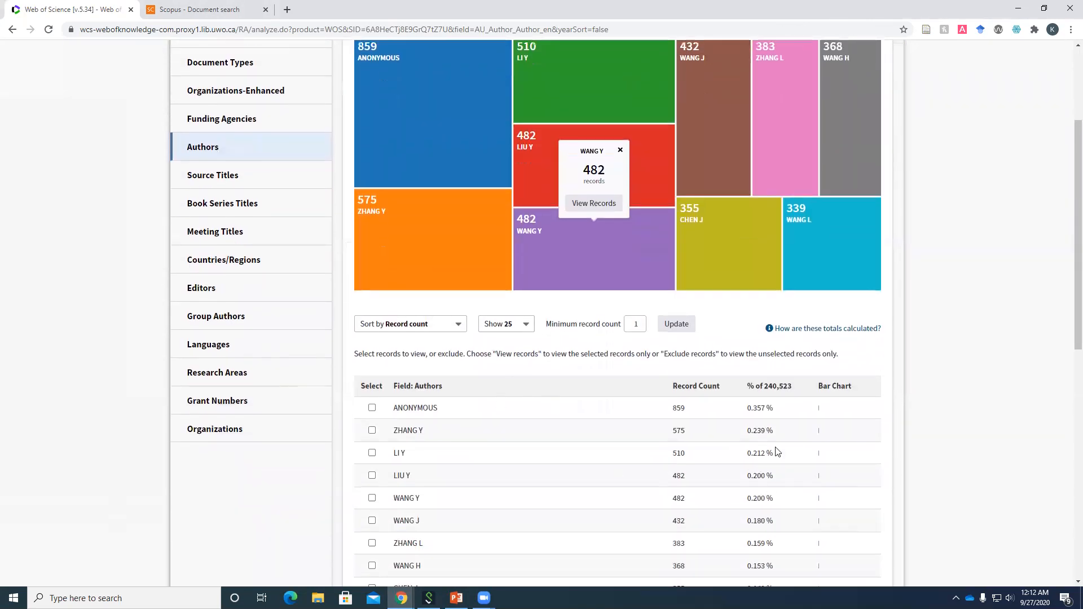
mouse_move(400, 458)
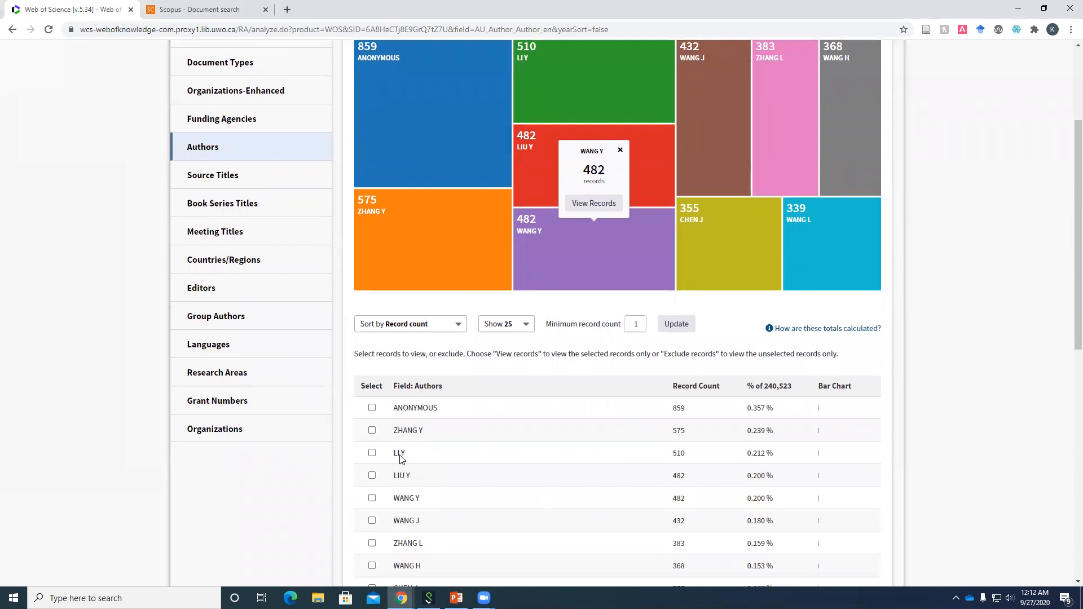
mouse_move(747, 463)
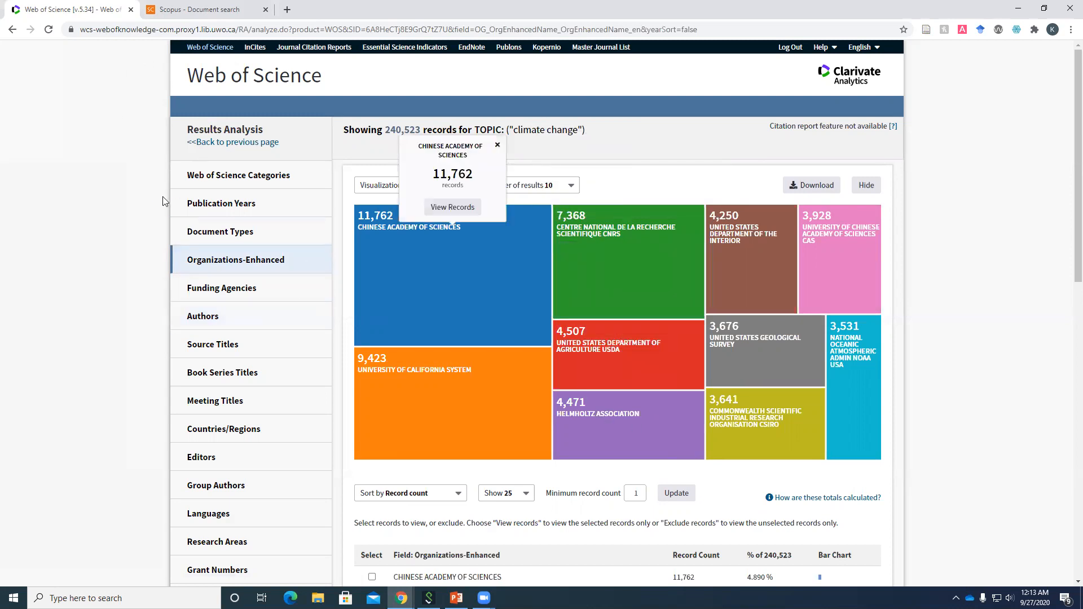
mouse_move(148, 222)
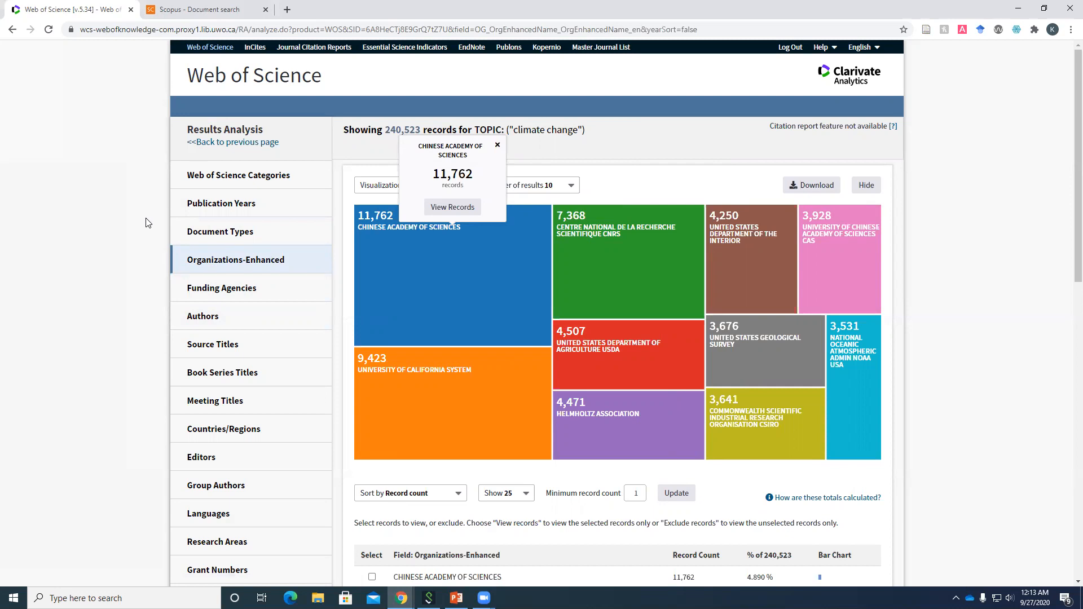
click(204, 9)
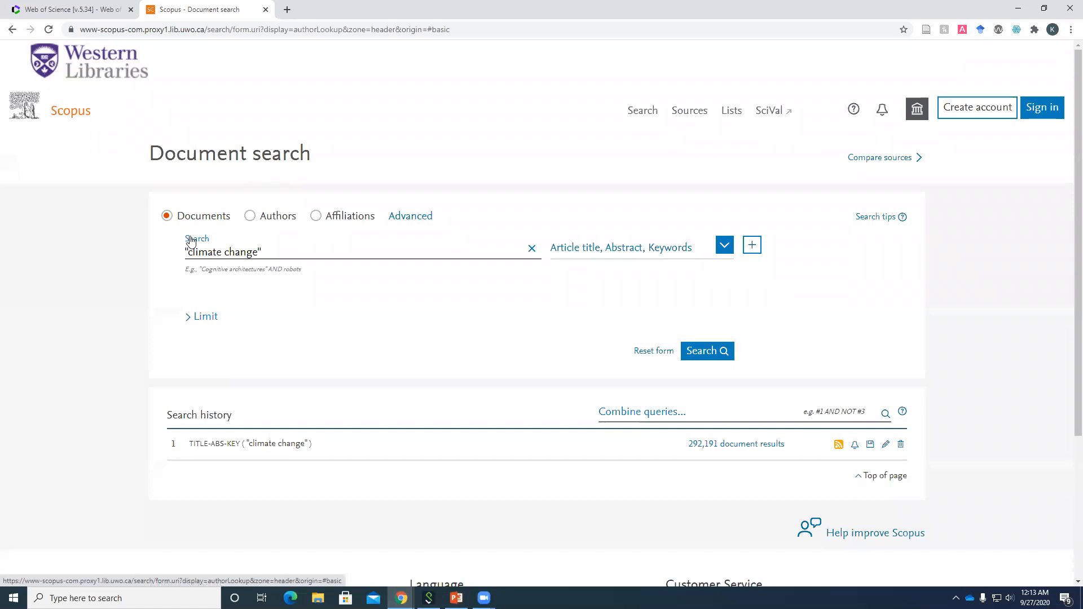
- Run the Scopus "climate change" document search returning 292,191 results sorted by Cited by (highest)
click(706, 351)
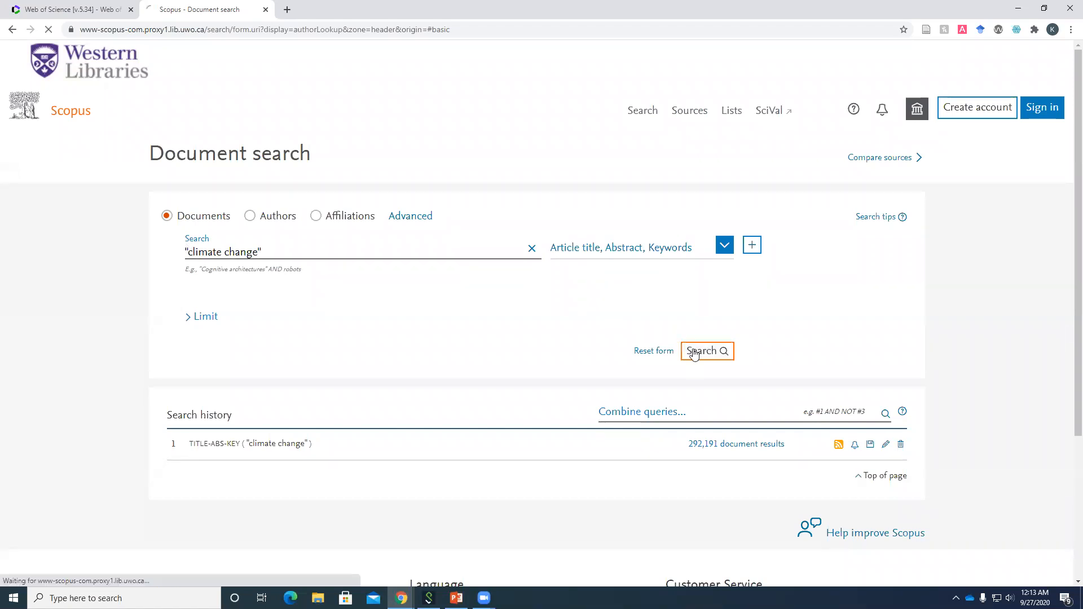
click(707, 351)
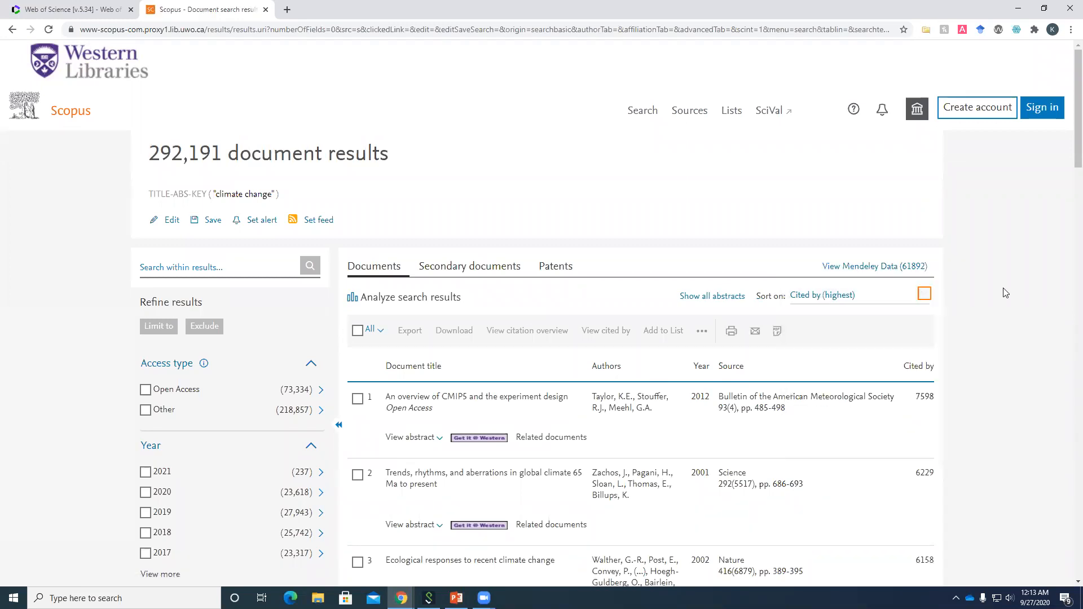
scroll(down, 3)
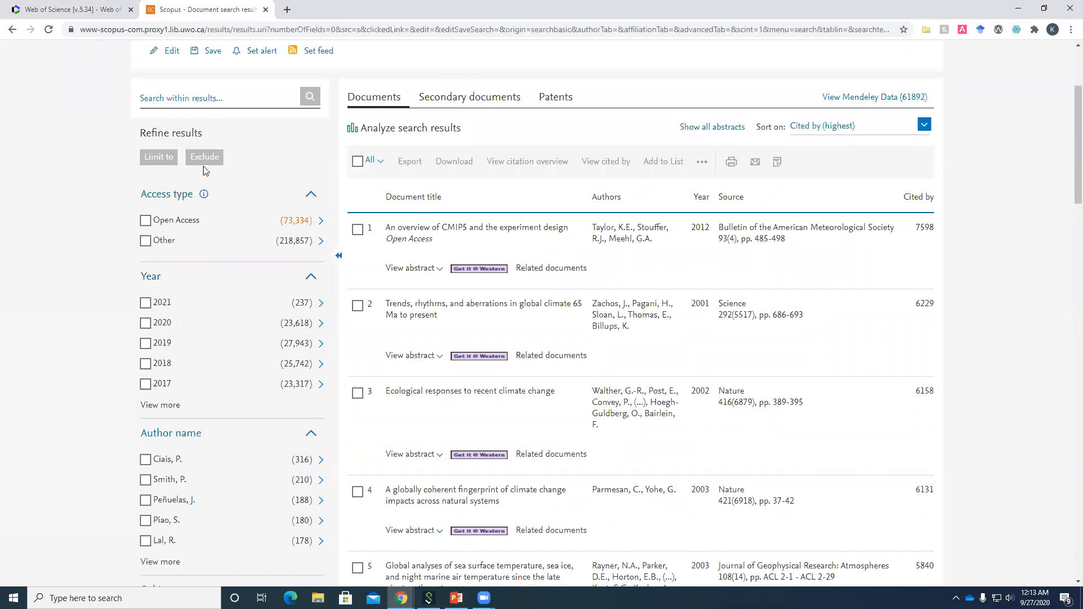
mouse_move(90, 253)
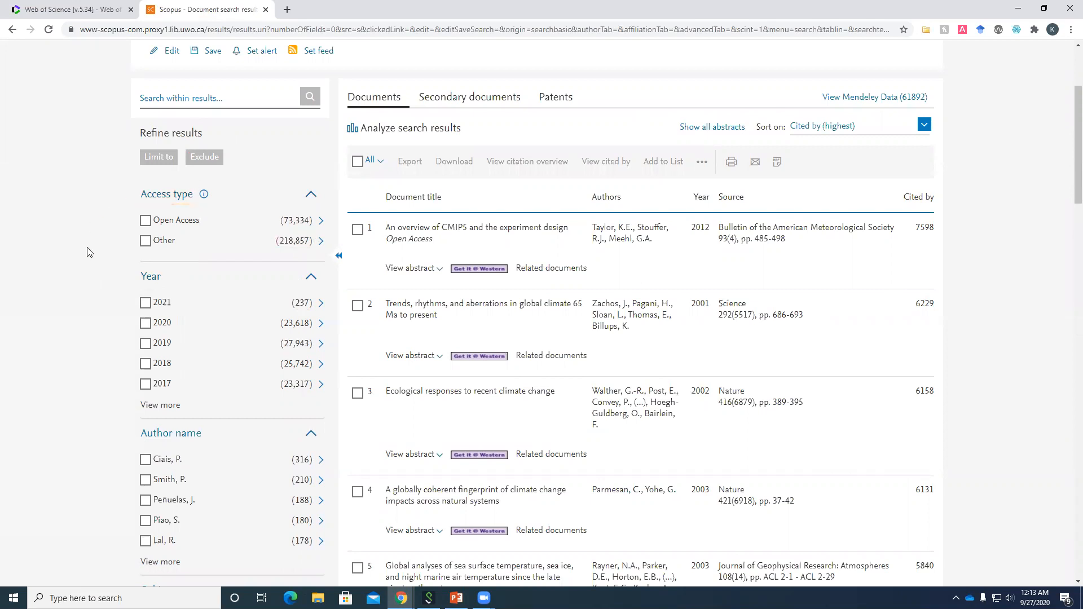
scroll(down, 3)
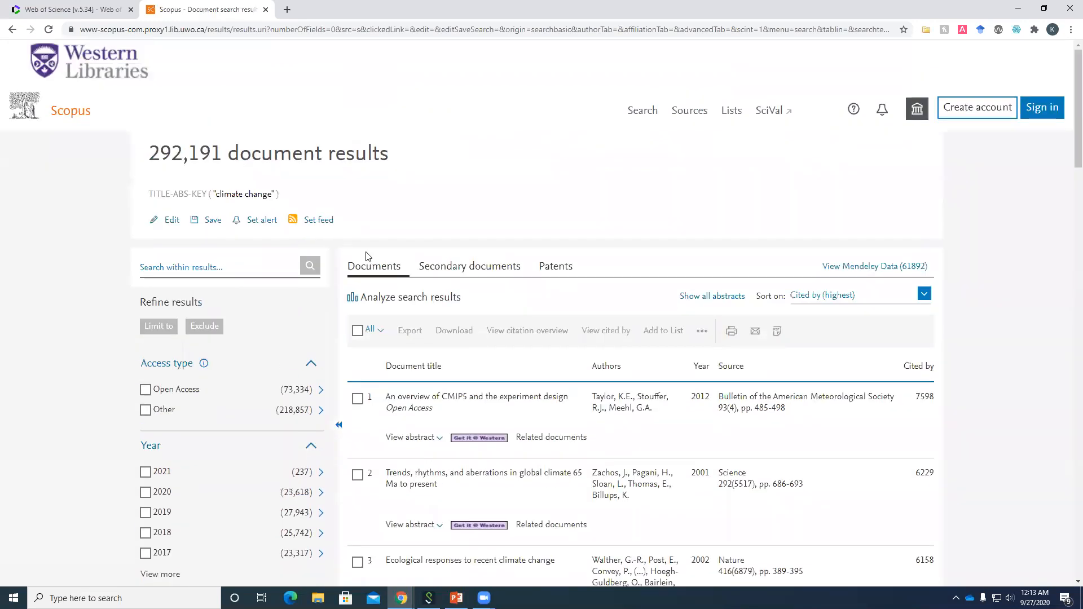
mouse_move(373, 185)
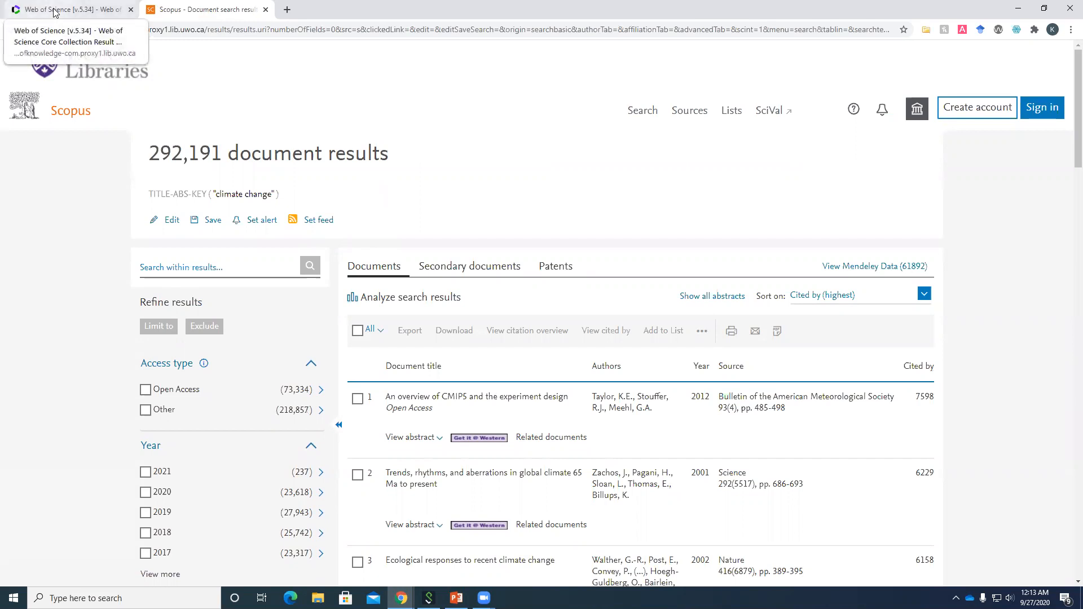
click(54, 9)
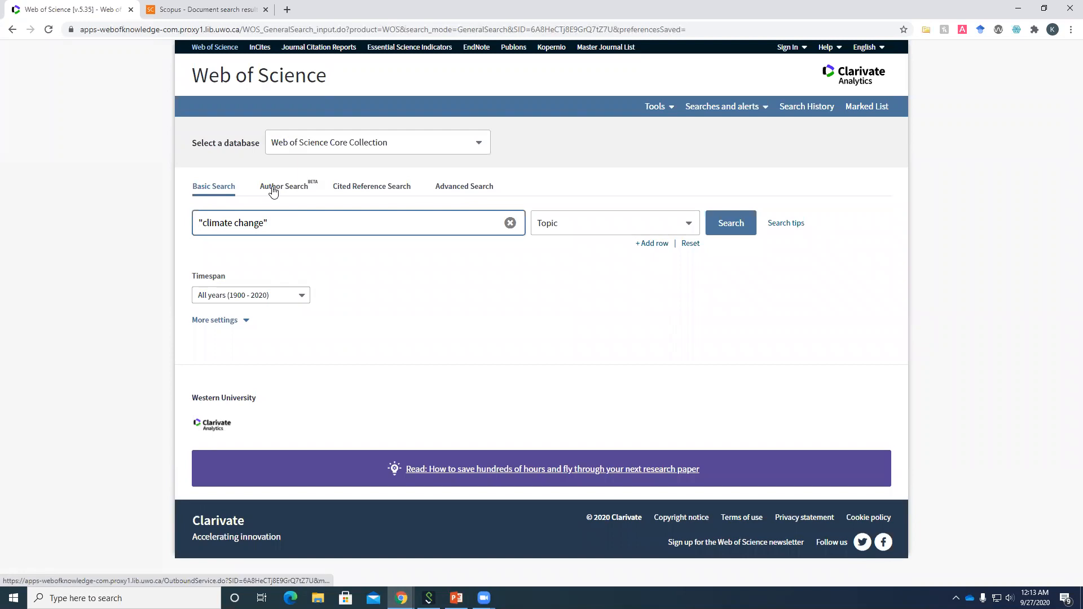
click(284, 186)
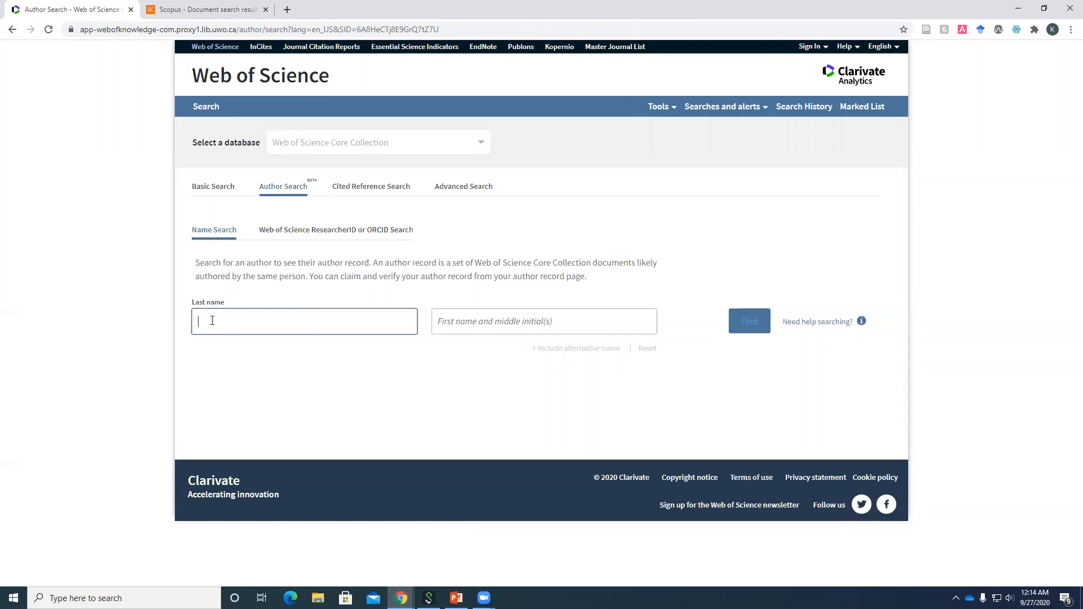
text(Rotbauer)
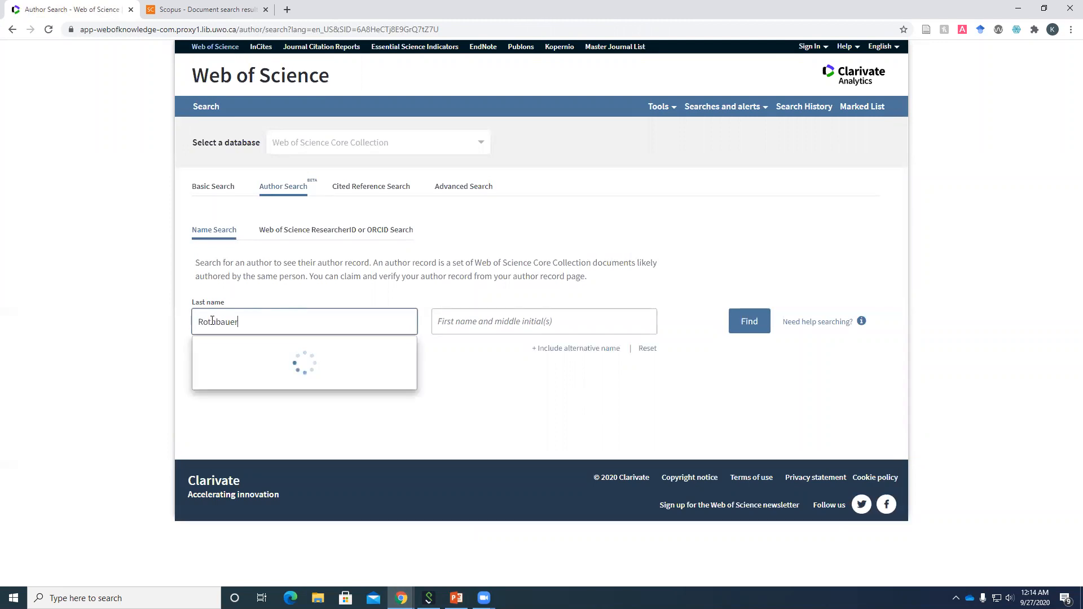
click(545, 320)
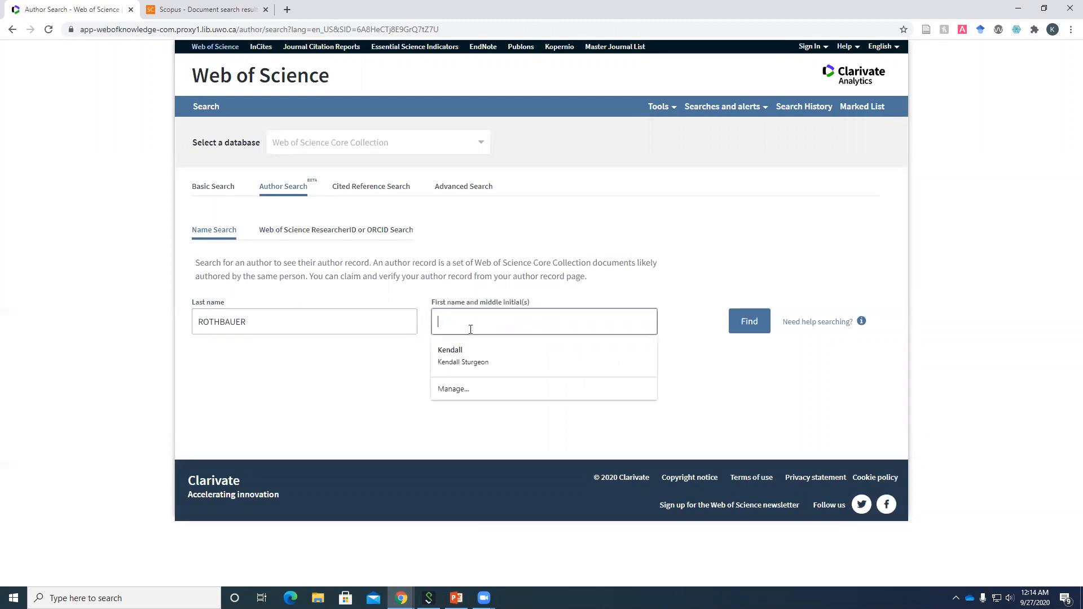
text(P)
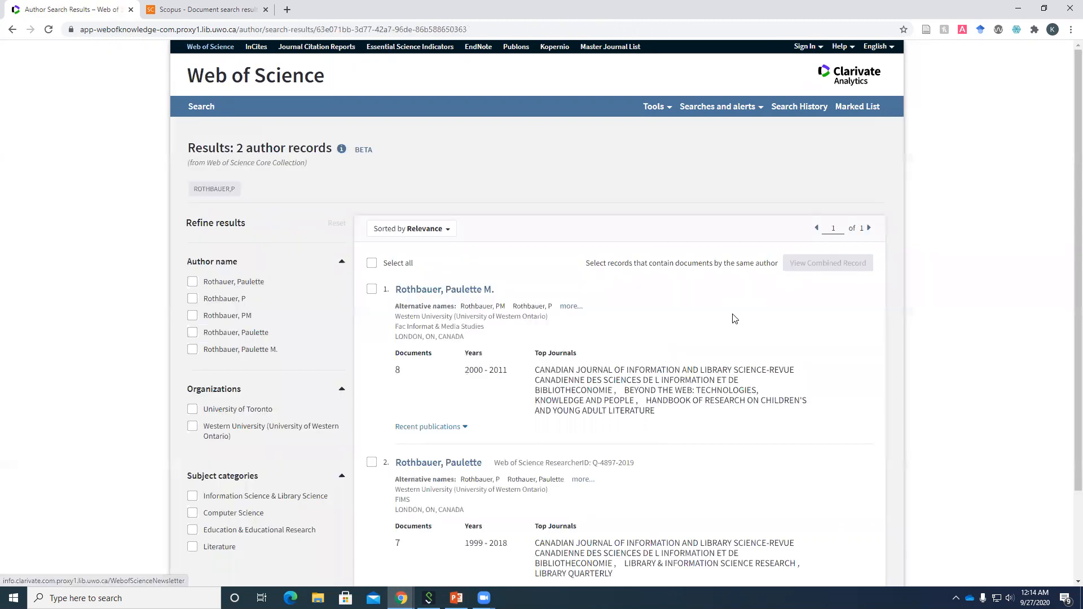
mouse_move(393, 321)
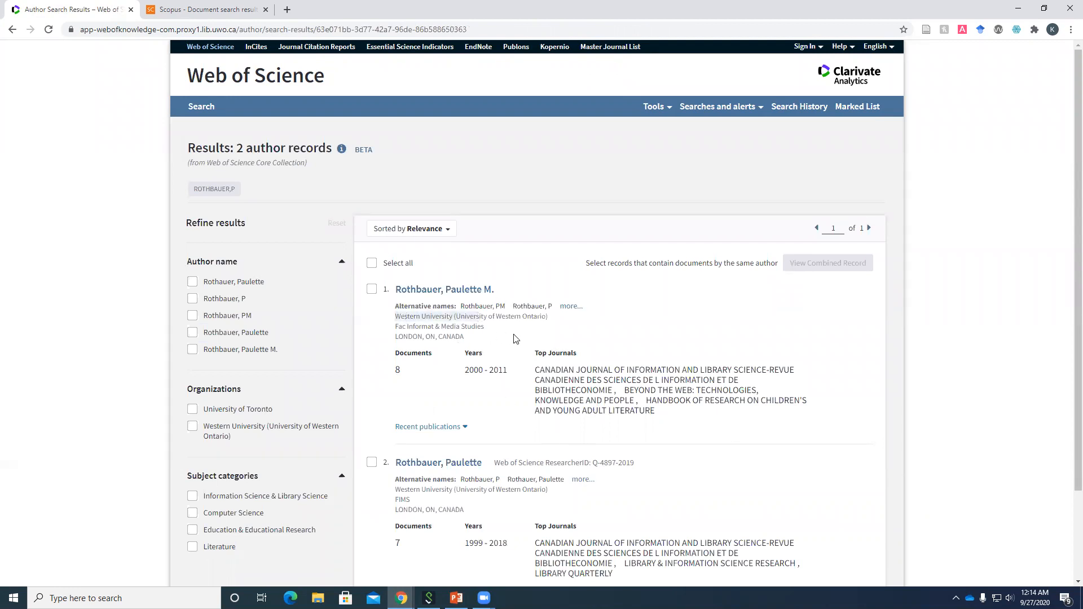
mouse_move(408, 485)
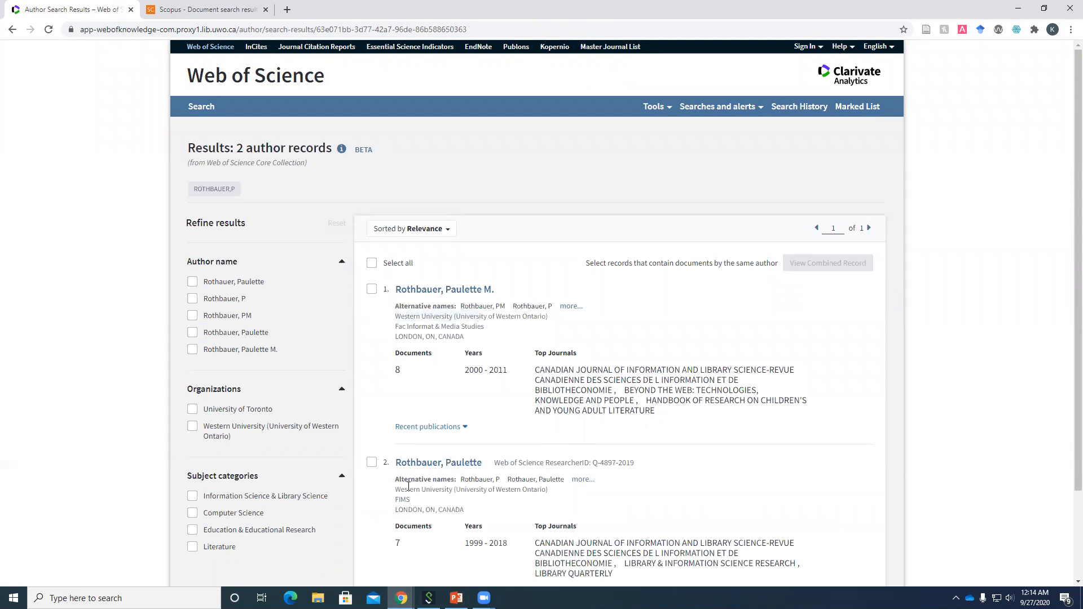
- Select both Rothbauer author records and view them as one combined record
scroll(down, 3)
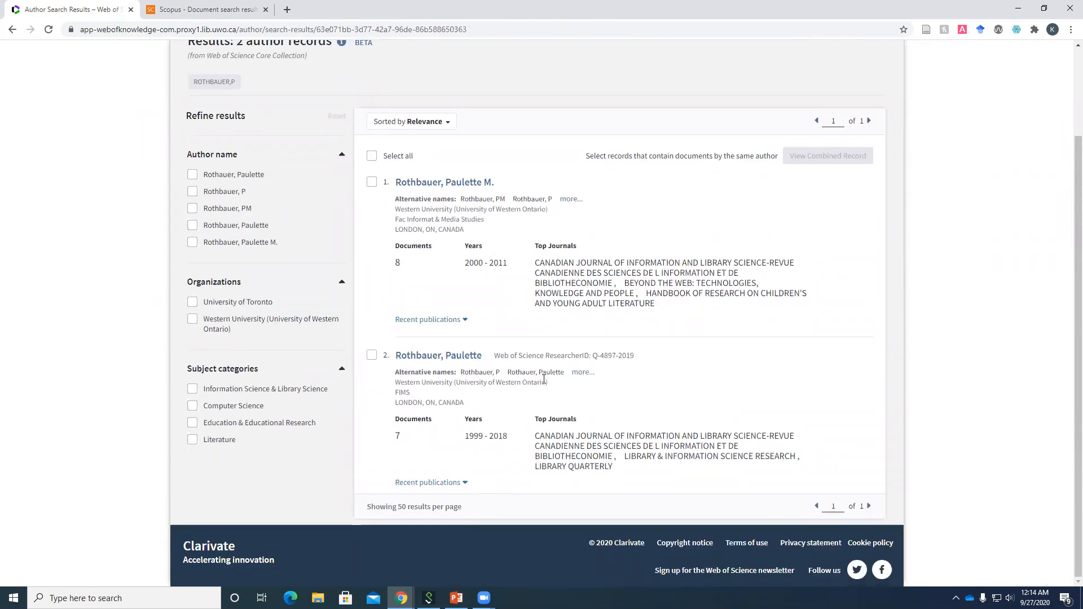
click(372, 156)
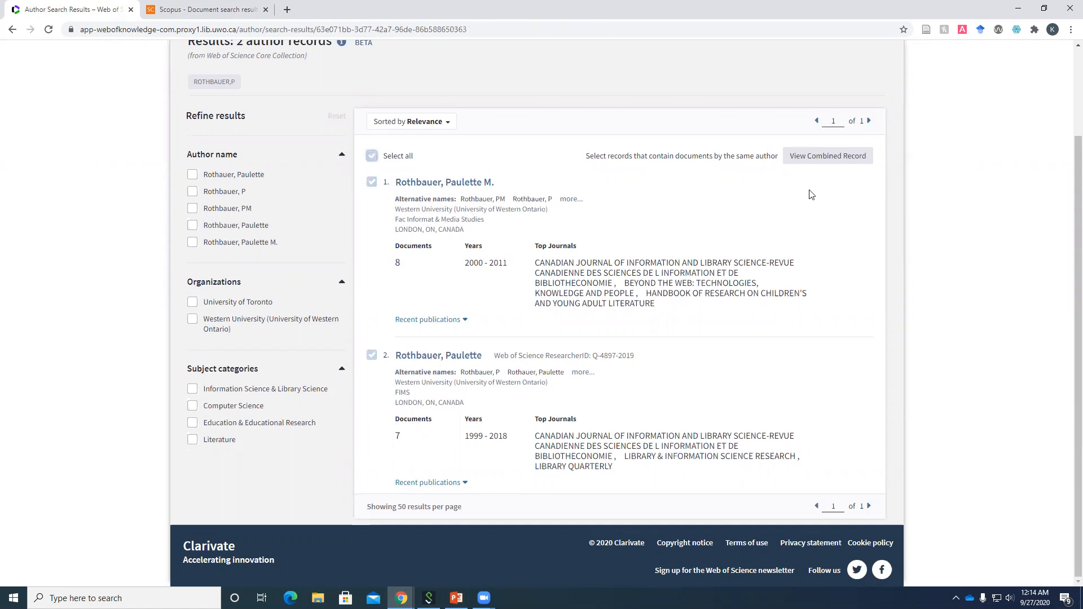
click(828, 154)
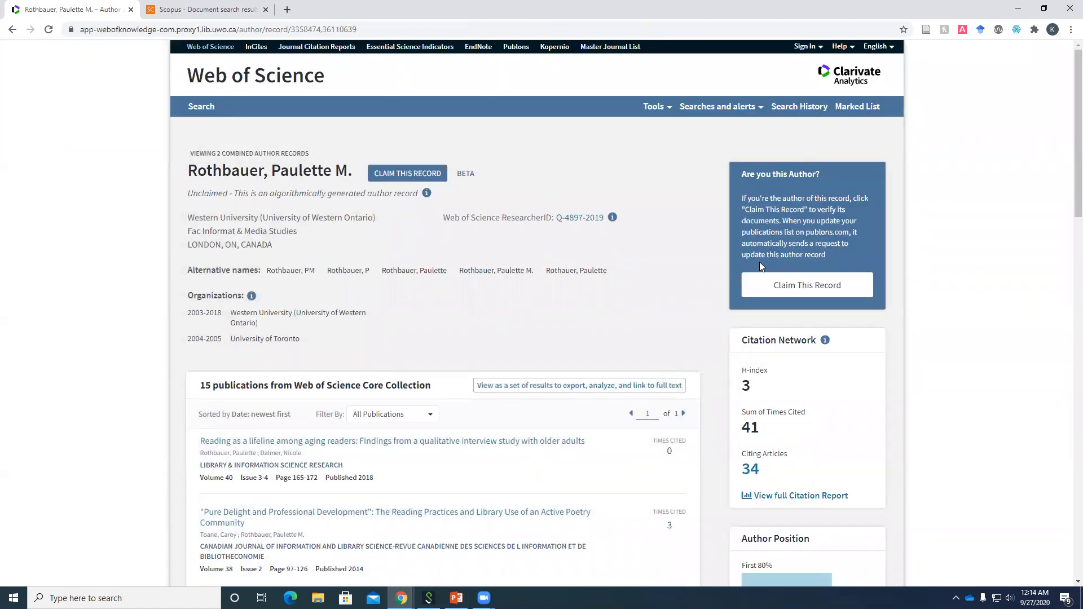
- Review the combined record's 15 publications, H-index 3 and 41 times cited, checking a Times Cited count
scroll(down, 3)
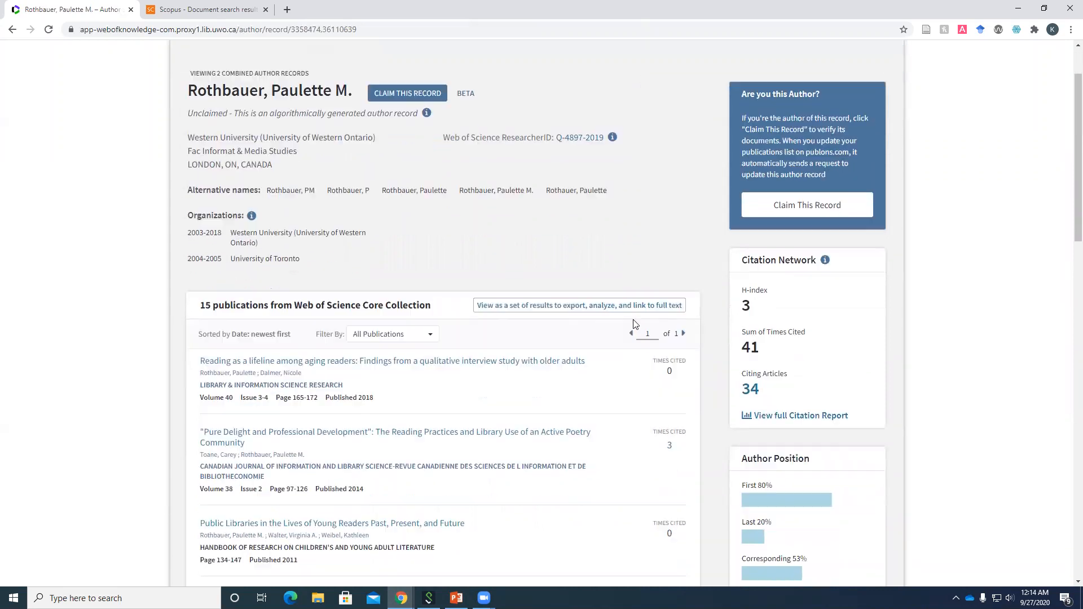
scroll(down, 3)
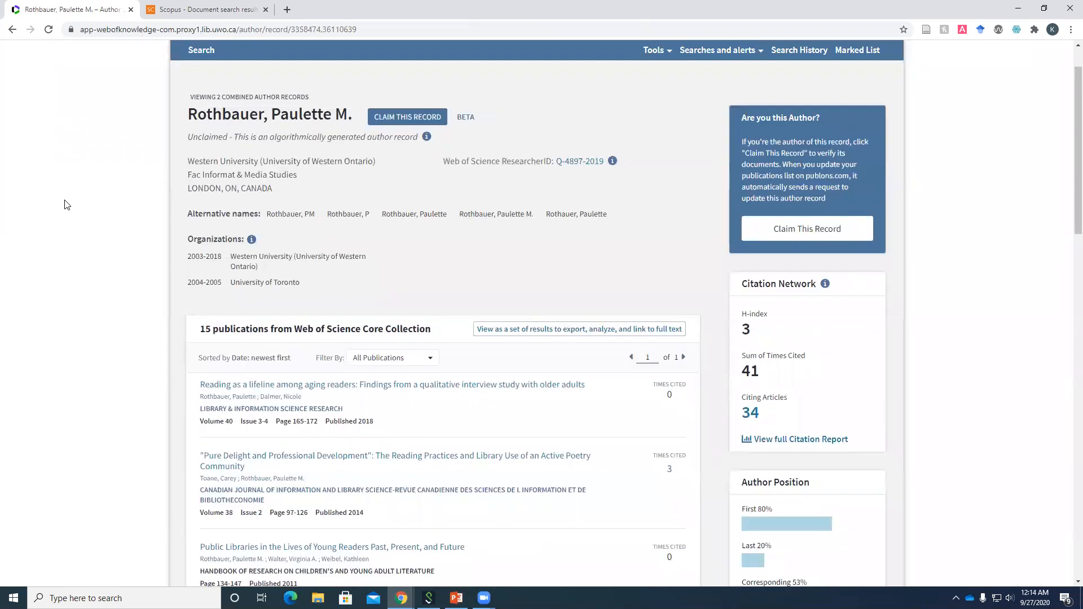
scroll(down, 3)
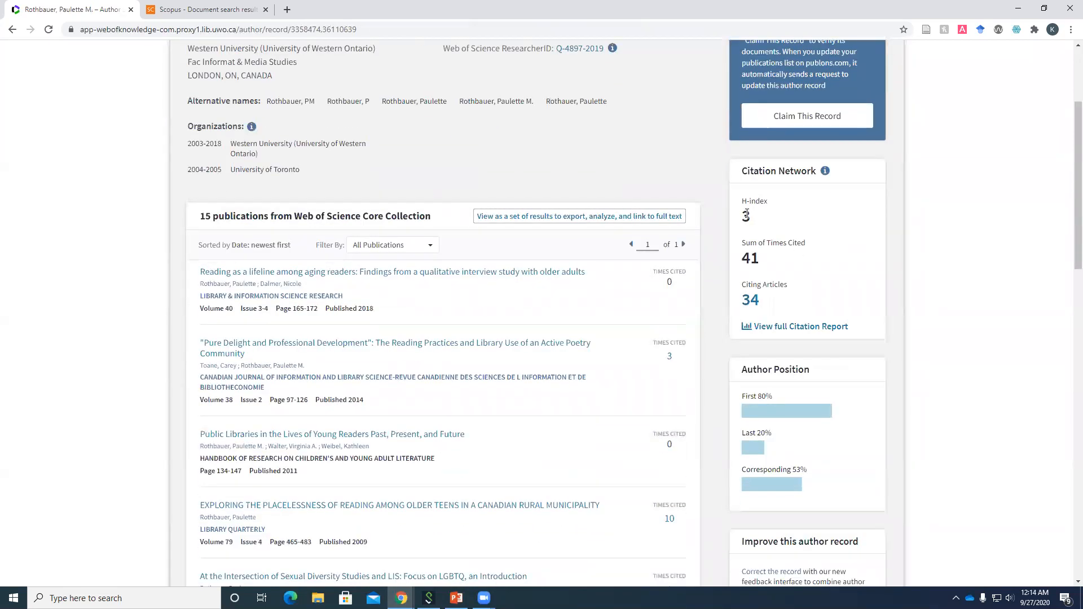
scroll(down, 3)
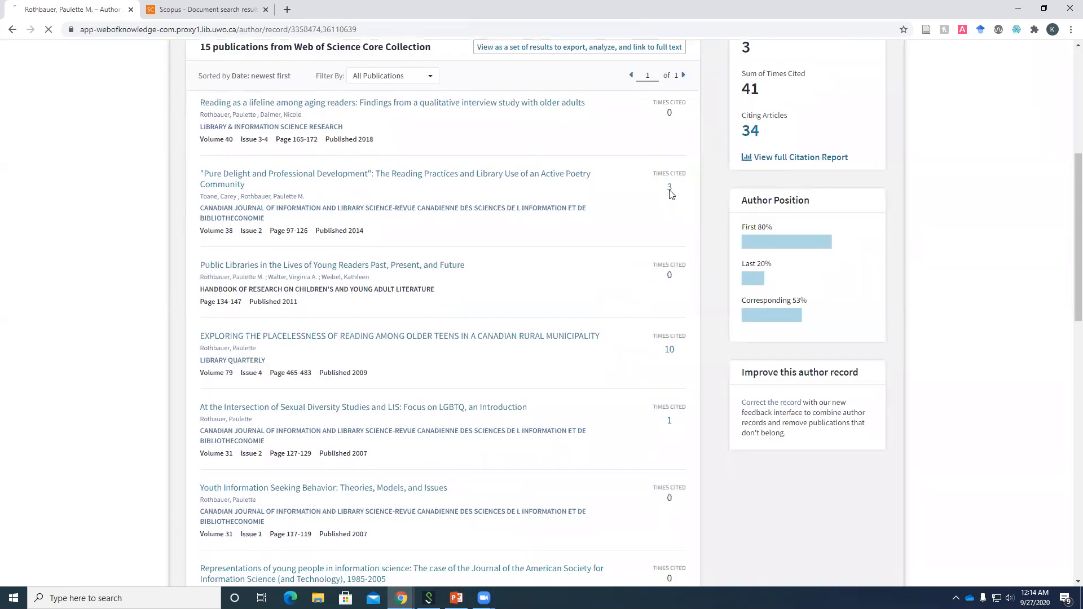
click(670, 187)
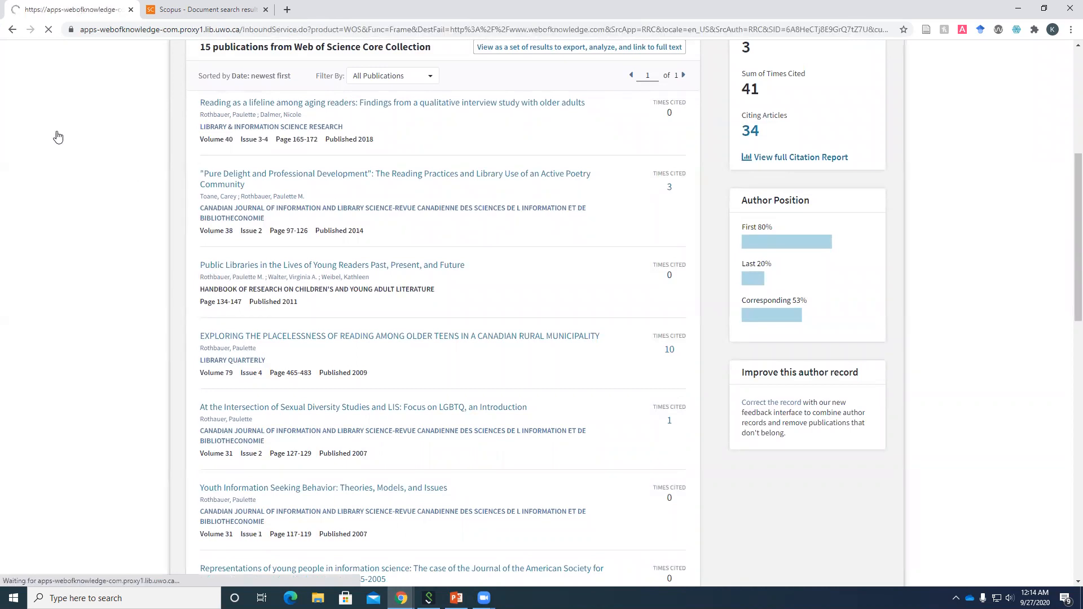
click(669, 188)
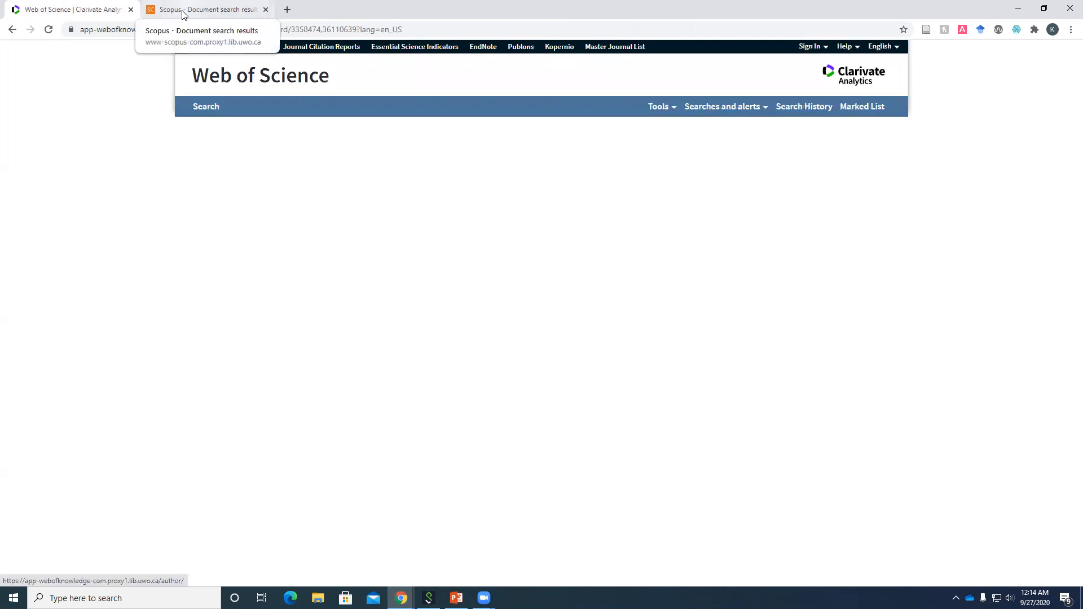
- In Scopus, run an Authors search for Rothbauer, P returning one Western University result
click(208, 9)
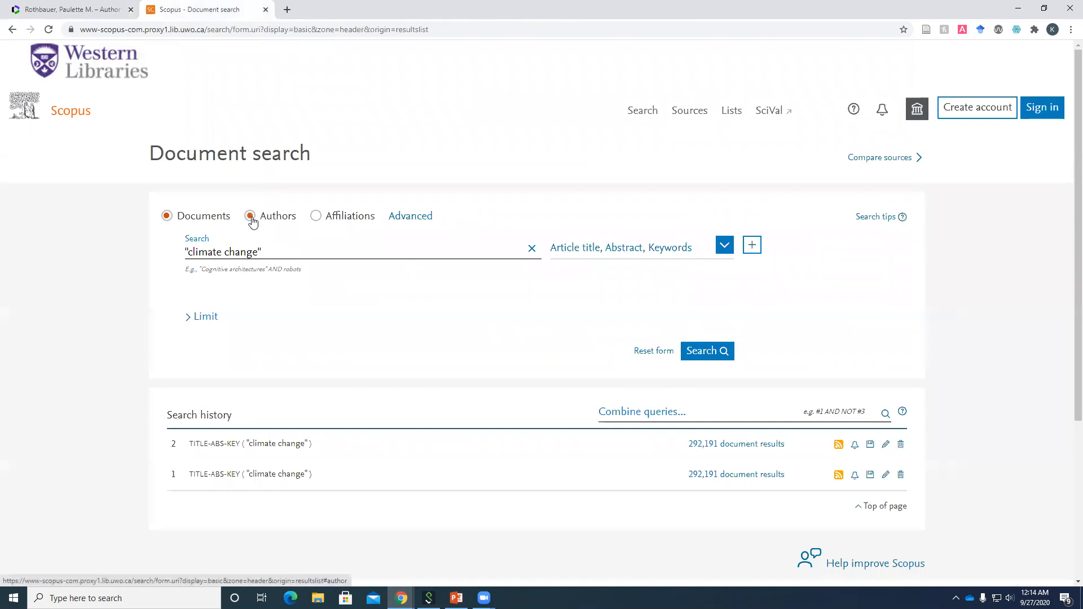
click(250, 216)
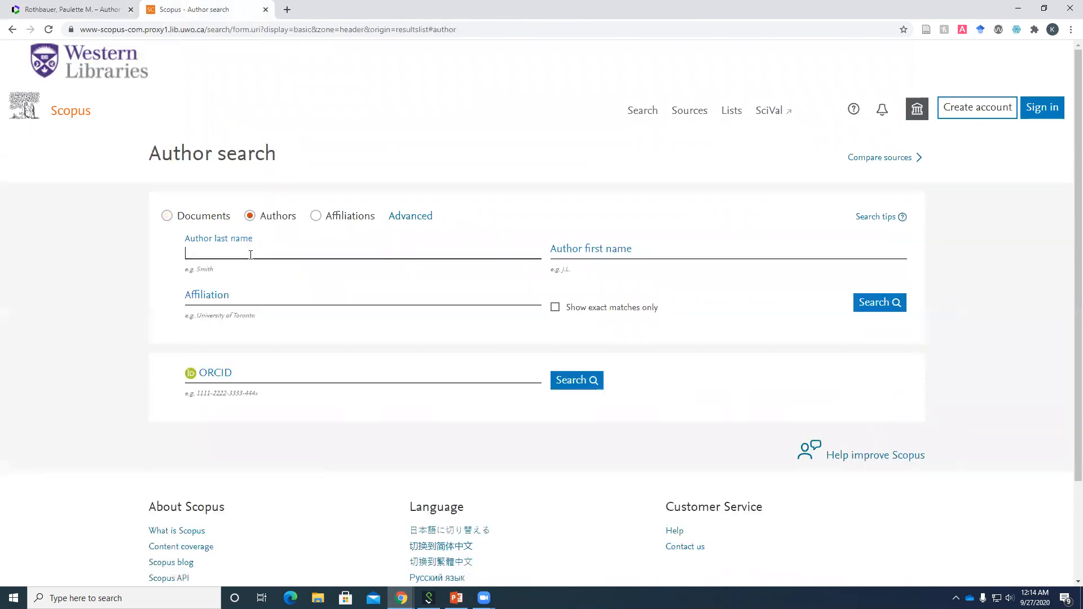
text(Rothbauer)
click(729, 250)
text(P)
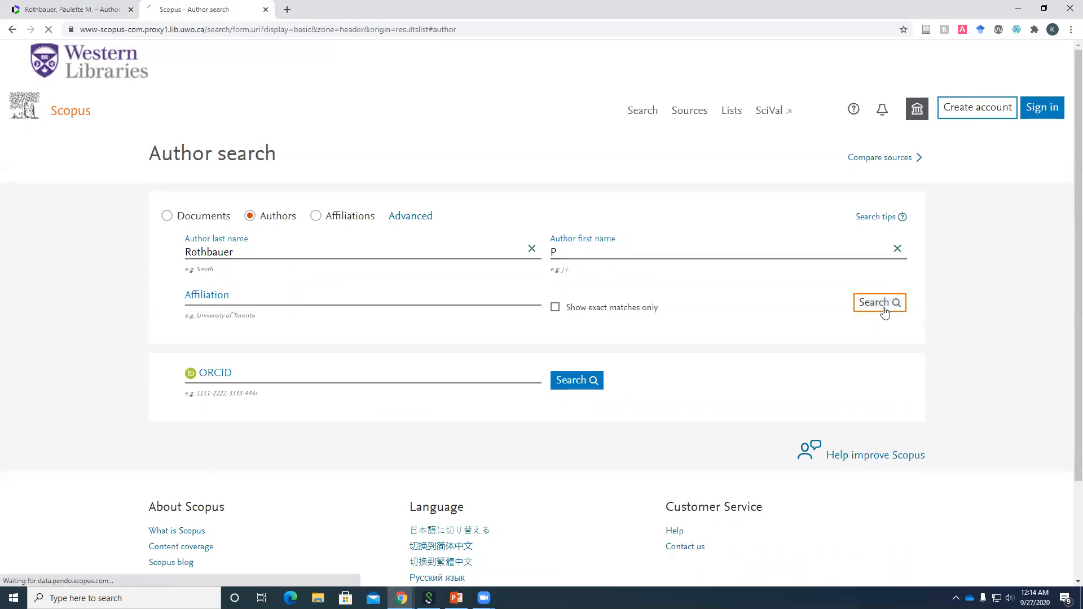
click(881, 303)
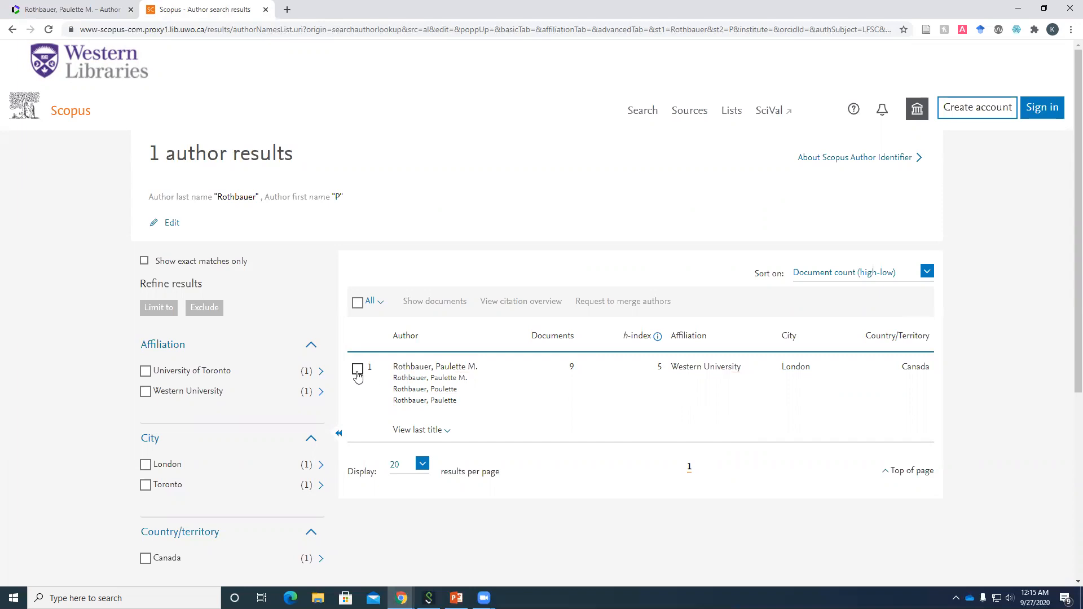
- Select the single Rothbauer author result and view its citation overview
click(357, 368)
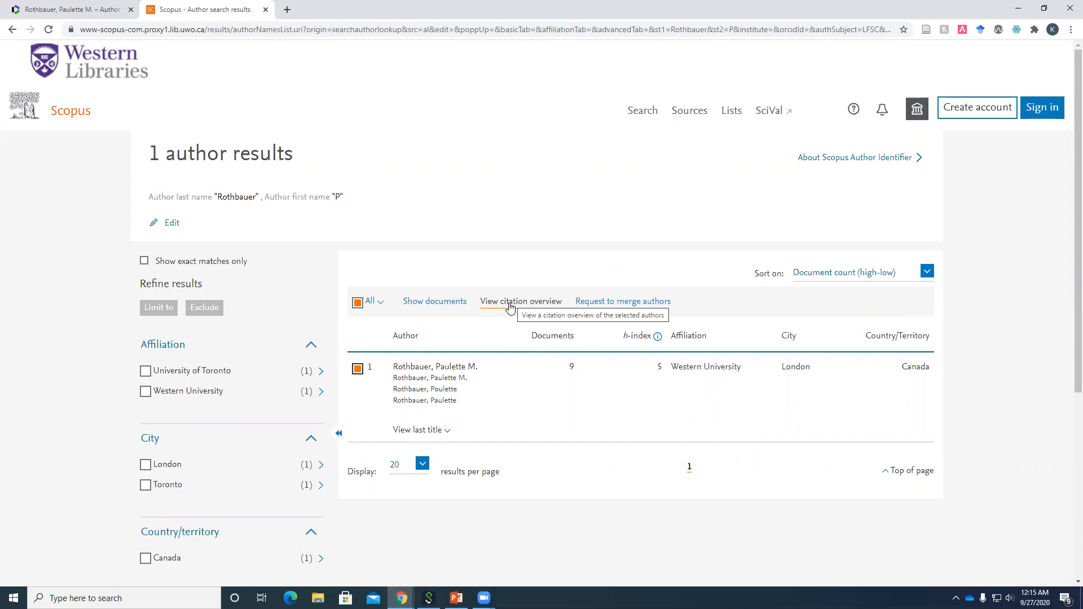
click(522, 302)
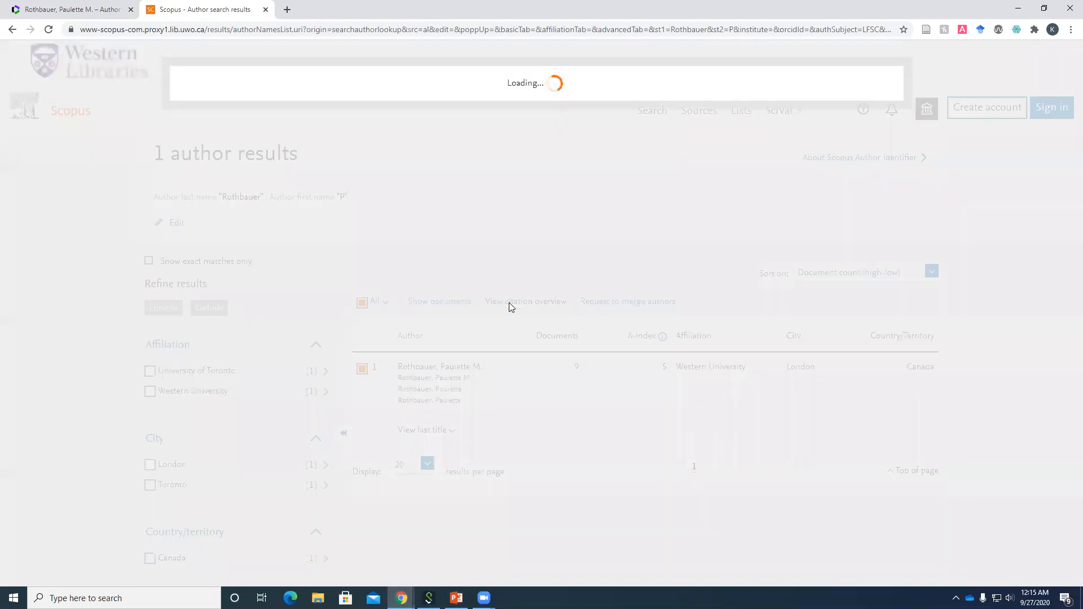
click(526, 301)
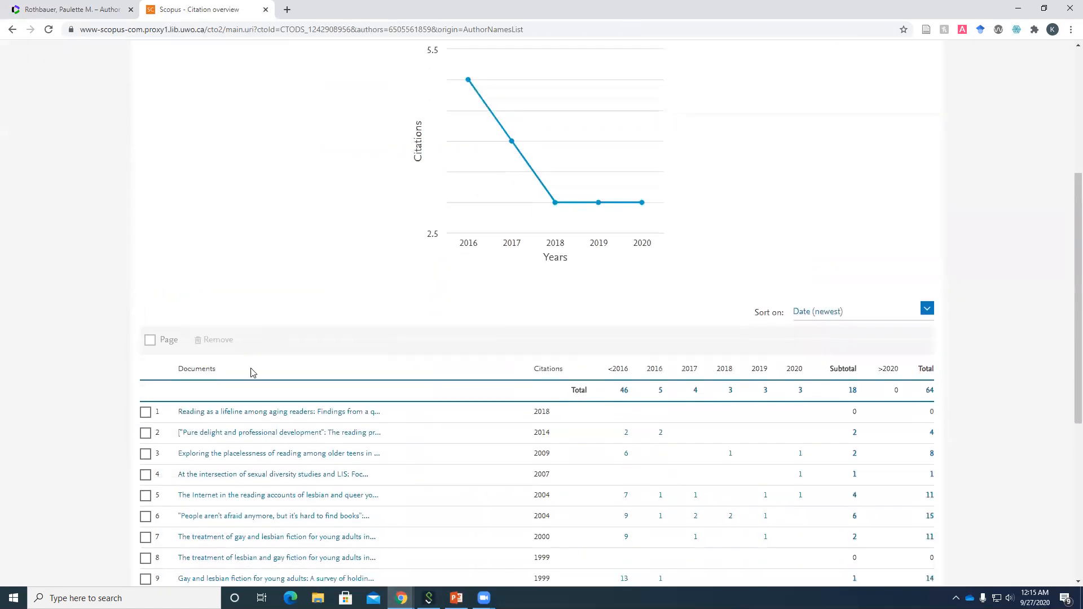
- Review the Scopus citation overview (9 cited documents, h-index 5) and return to the Web of Science author record
scroll(down, 3)
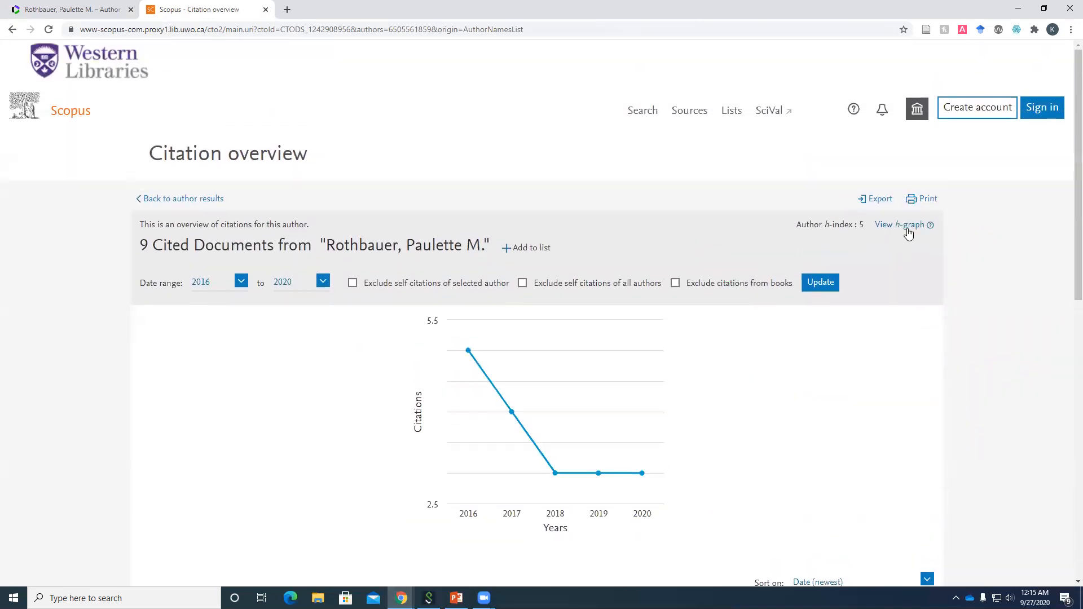
mouse_move(859, 221)
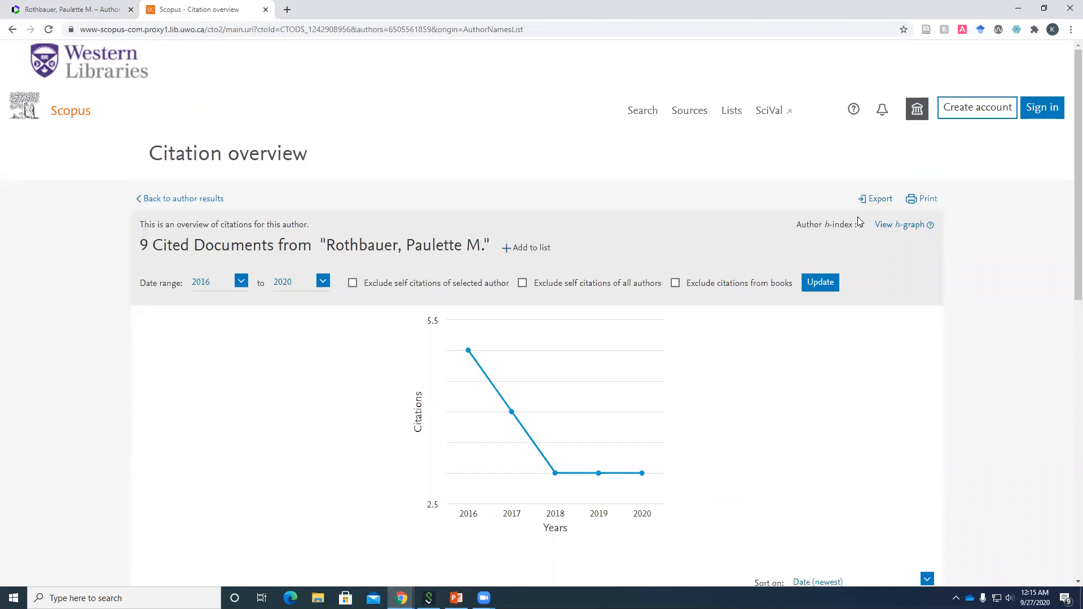
click(73, 9)
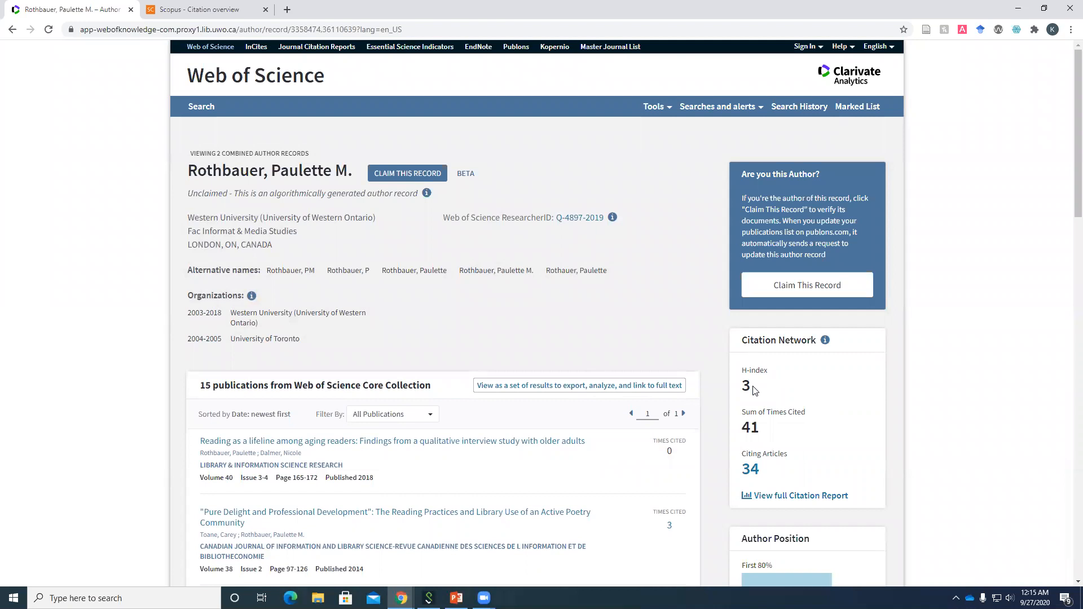
mouse_move(160, 12)
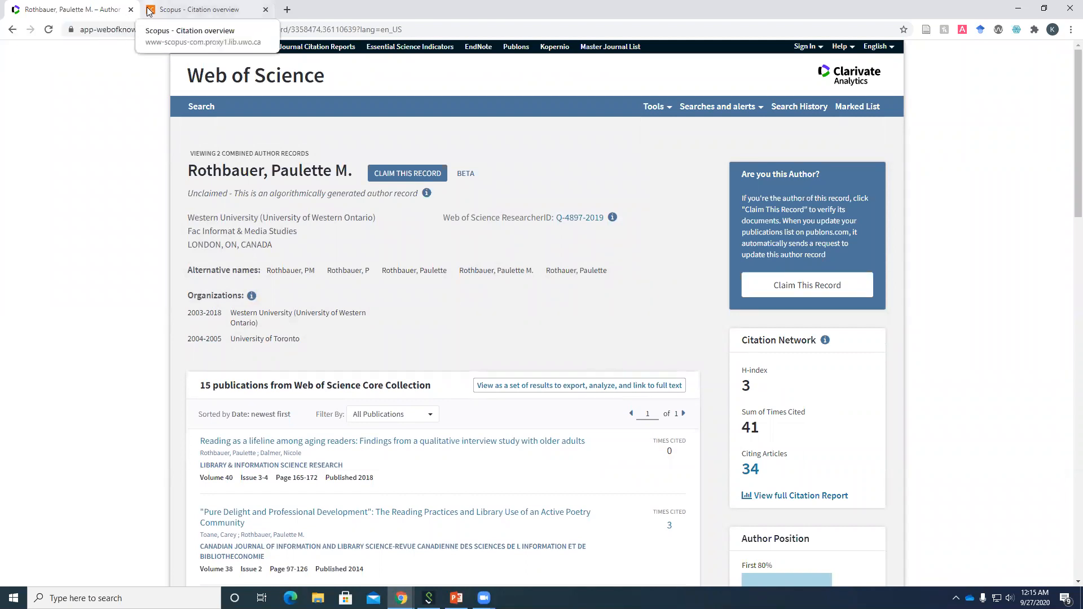
mouse_move(172, 15)
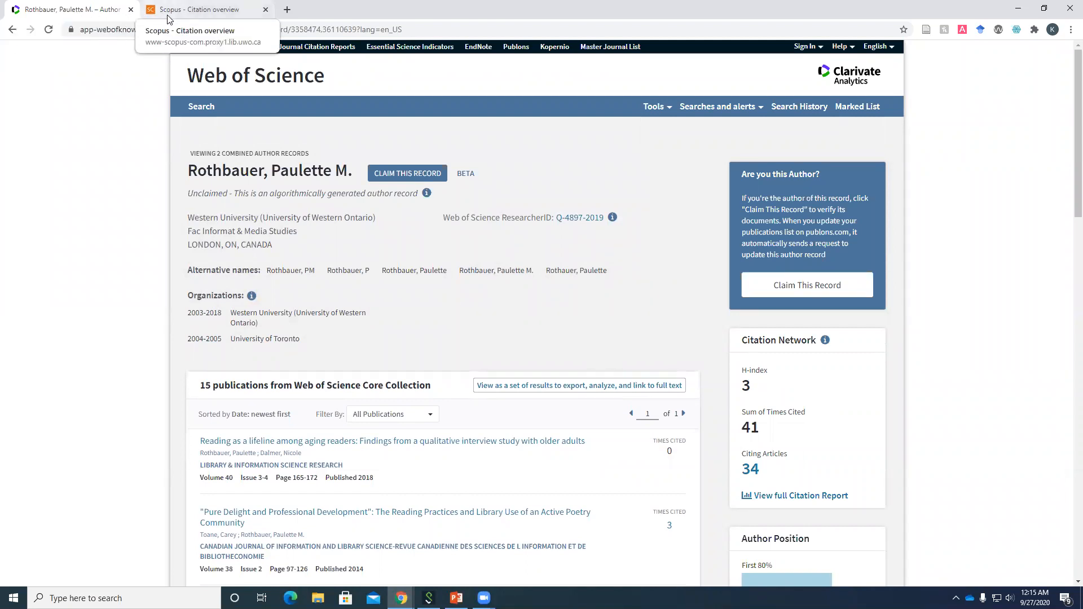
mouse_move(178, 9)
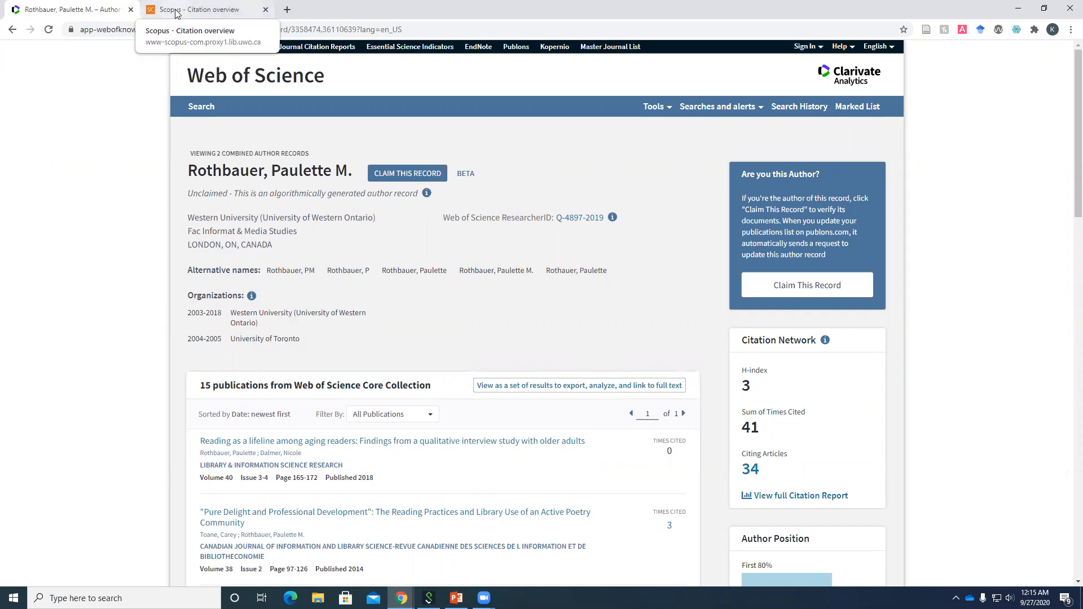
scroll(down, 3)
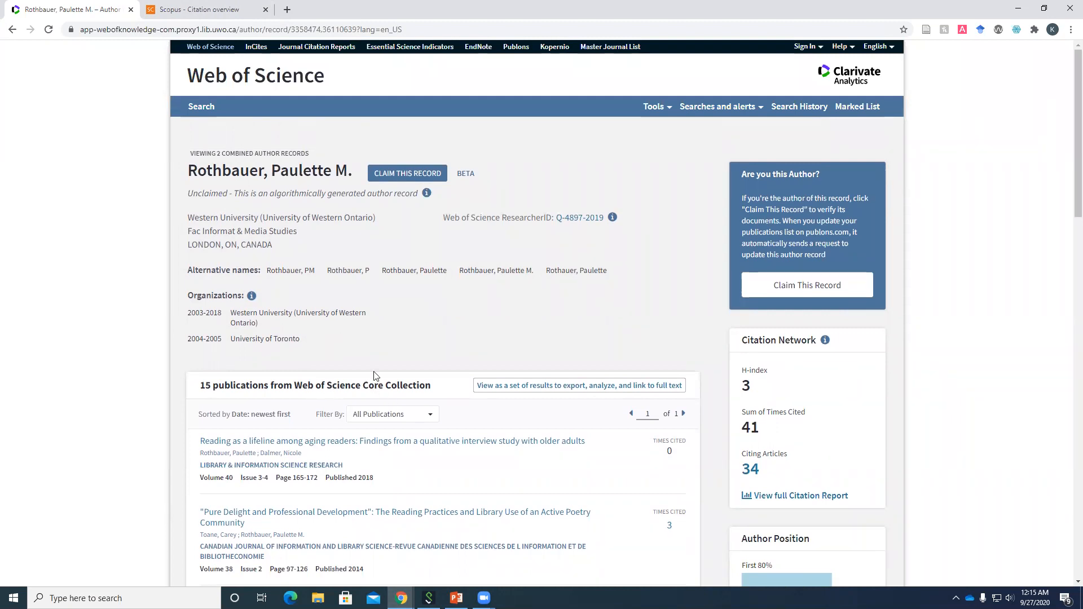
mouse_move(404, 386)
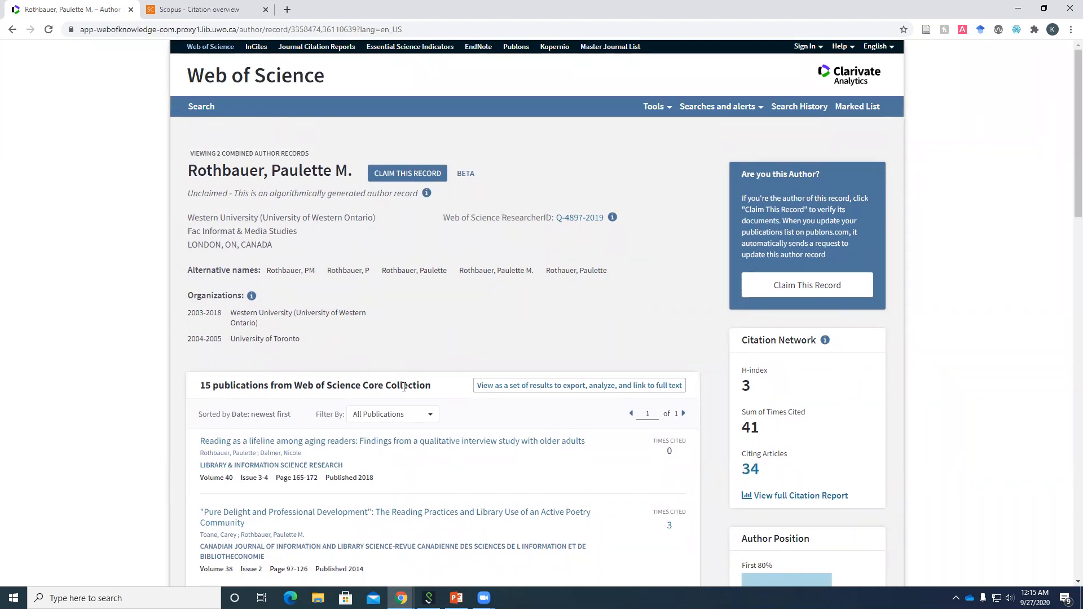
mouse_move(195, 9)
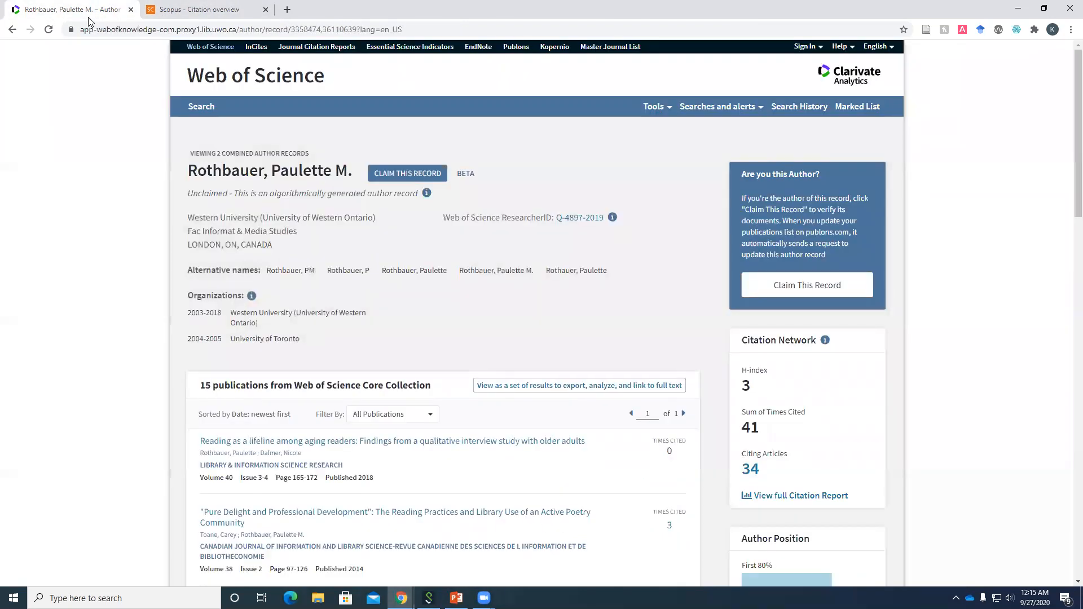
mouse_move(350, 244)
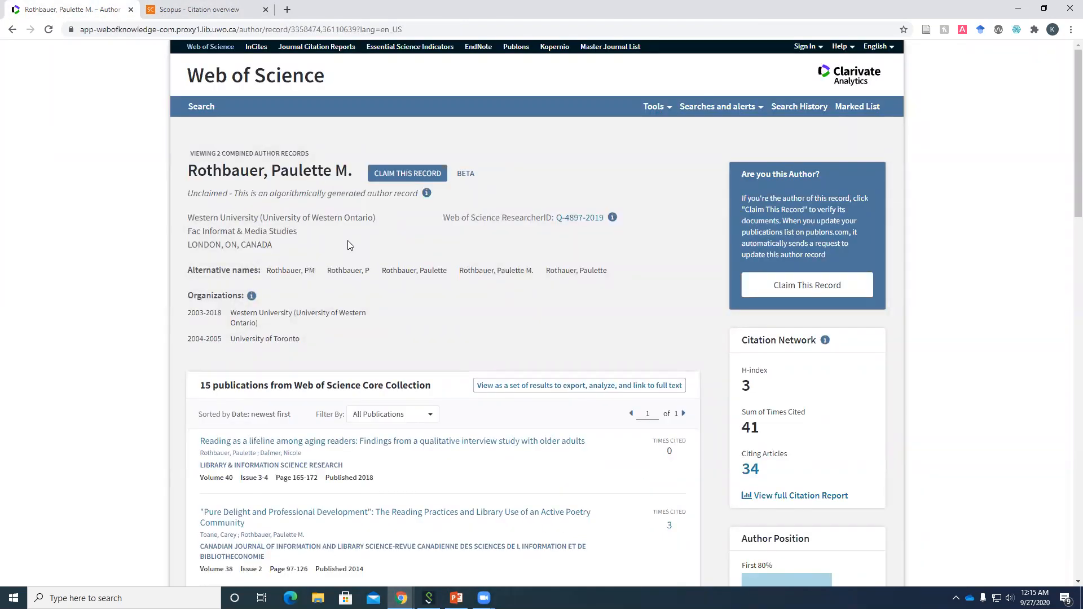
mouse_move(205, 92)
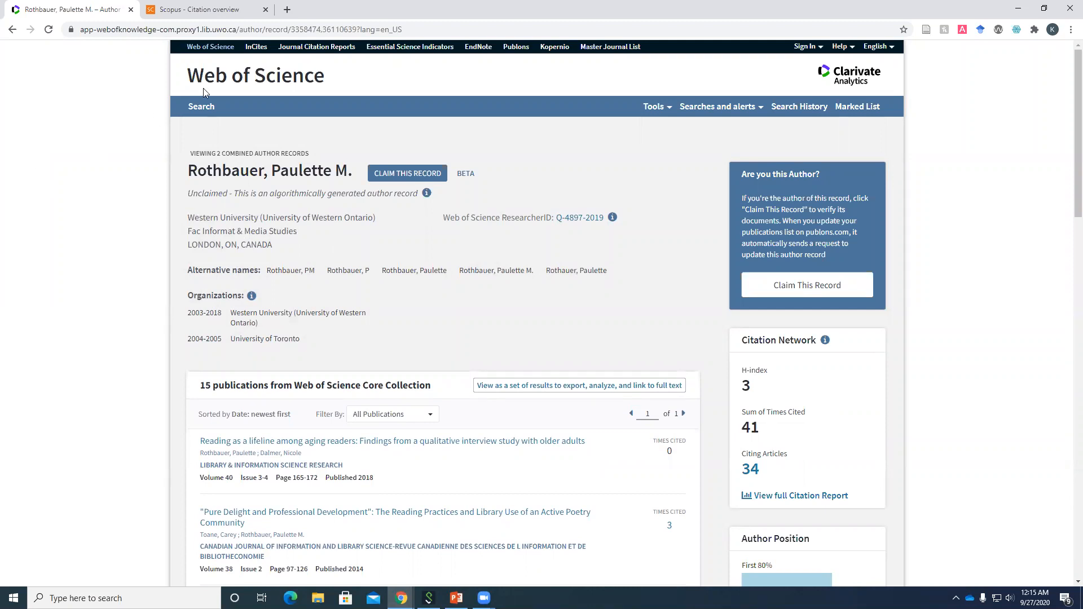
mouse_move(217, 98)
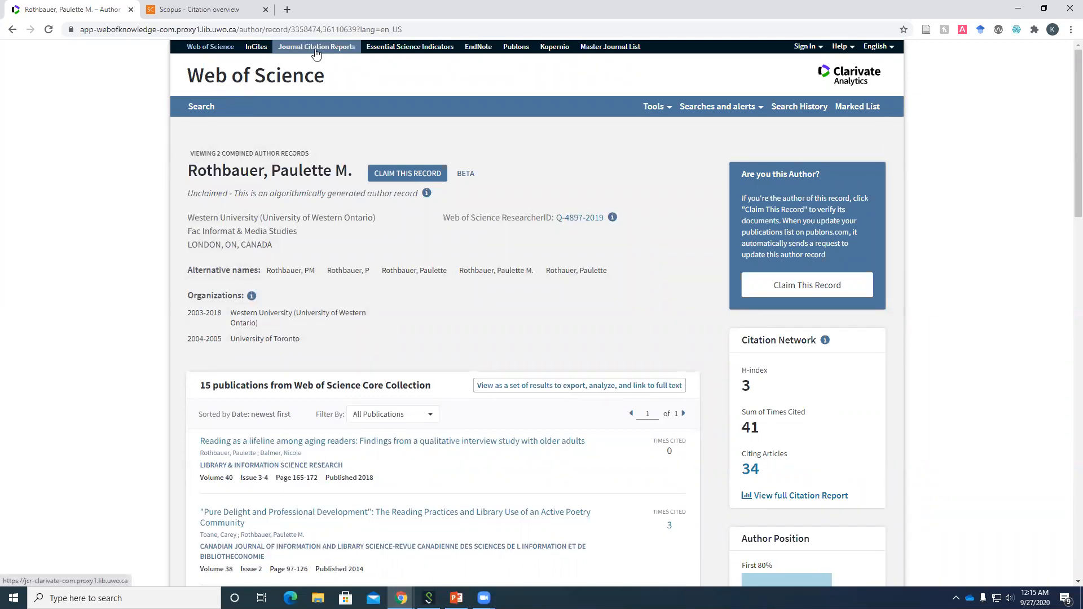
mouse_move(219, 79)
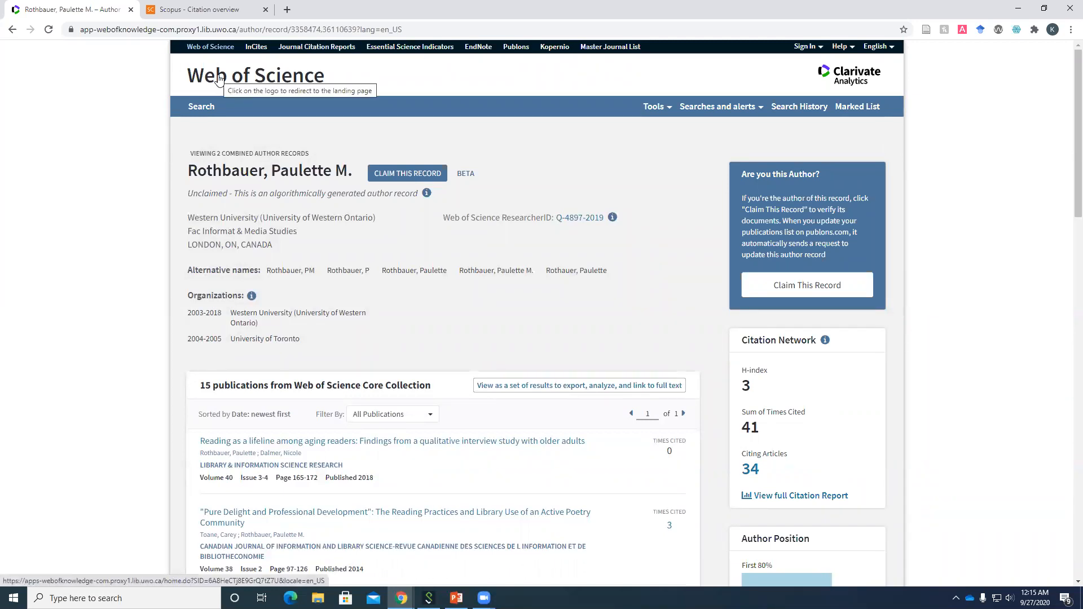
- Return to the Web of Science Core Collection basic search page via the logo
click(219, 74)
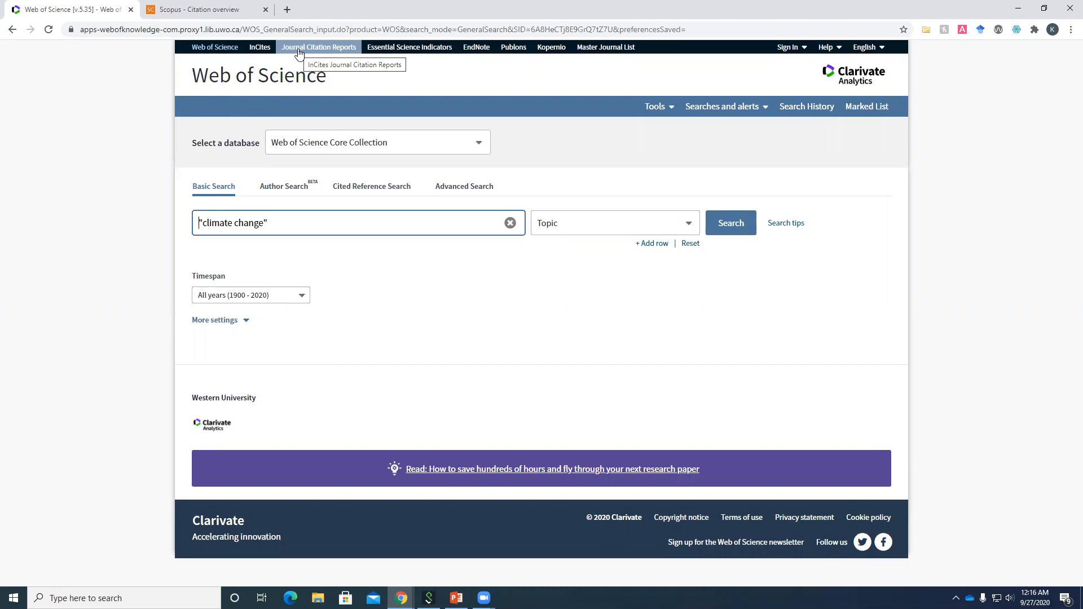
- Launch Journal Citation Reports in a new tab and start browsing journal category rankings
click(318, 47)
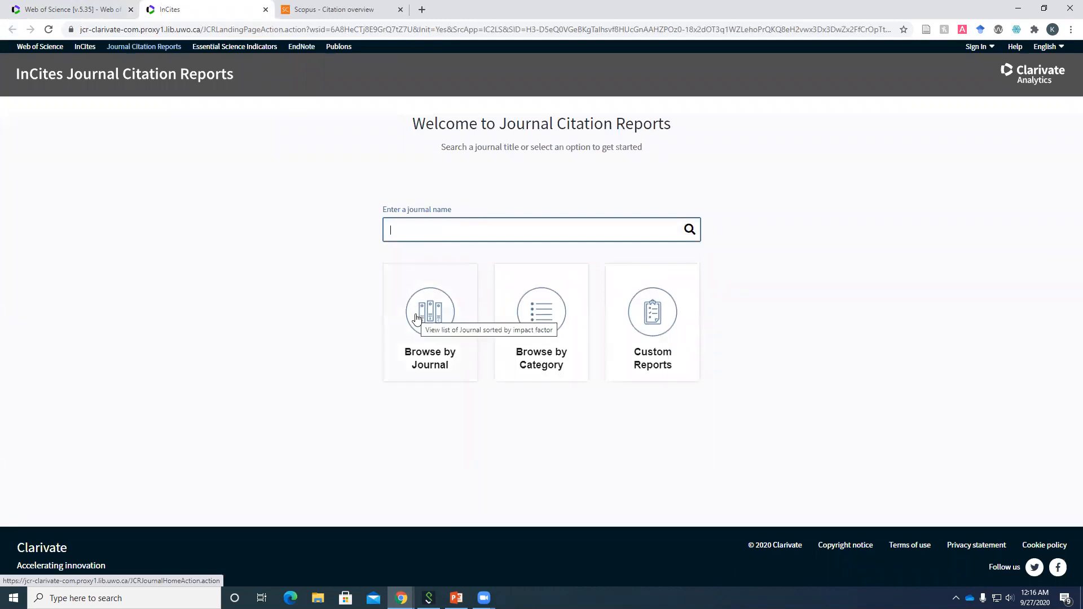
mouse_move(431, 356)
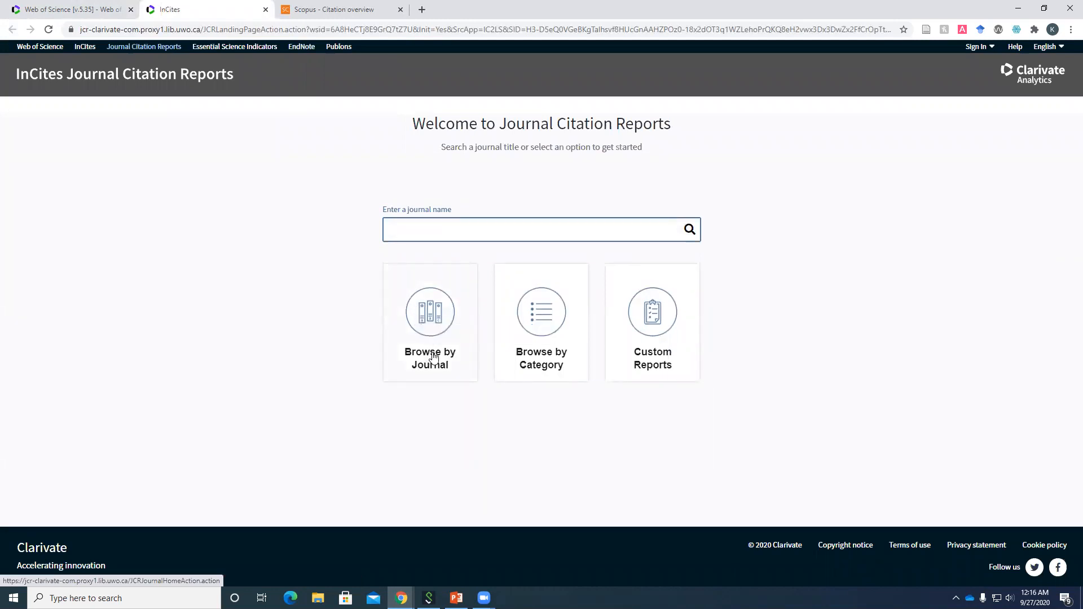
mouse_move(546, 314)
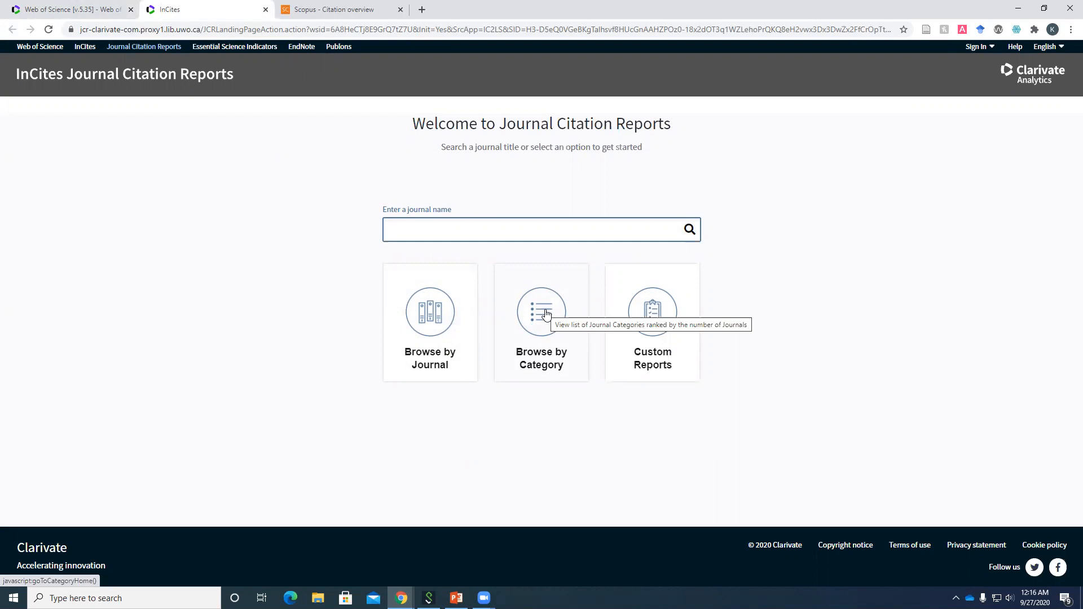
click(535, 229)
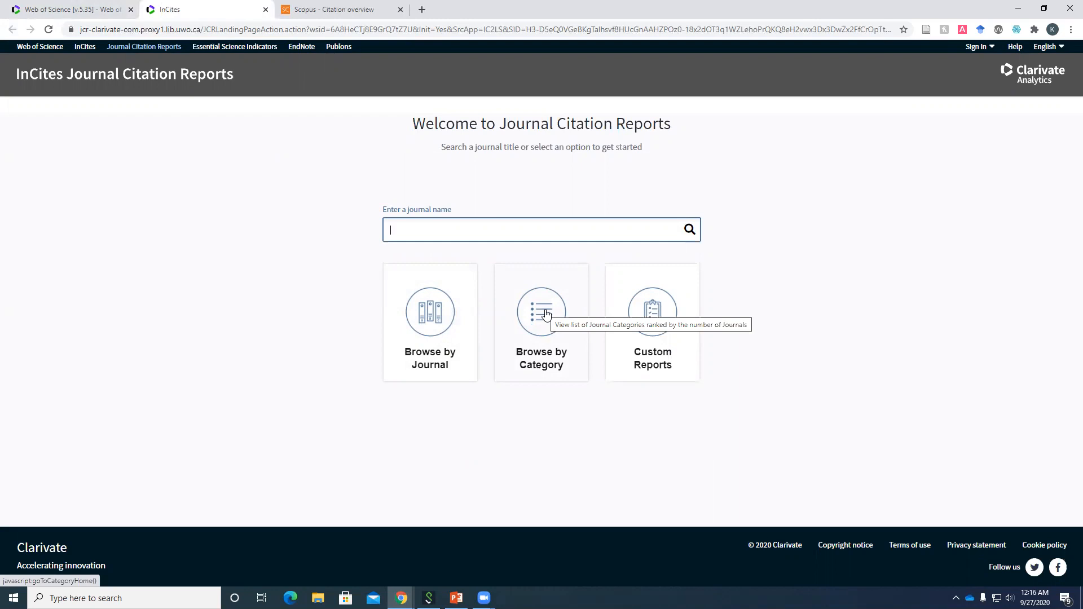
click(542, 312)
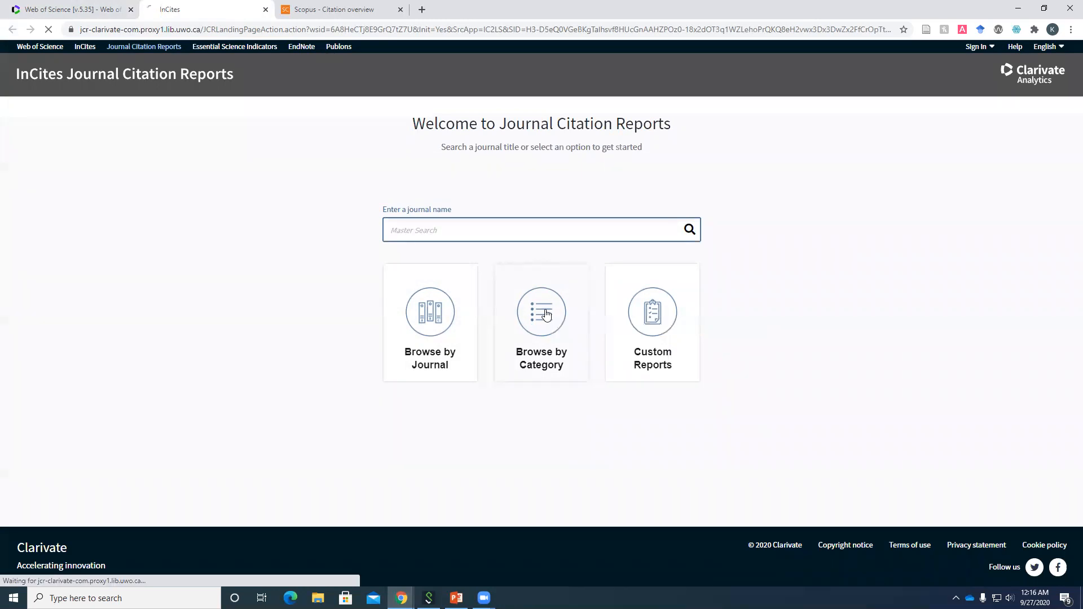
- Limit the category rankings to Information Science & Library Science (87 journals, aggregate impact factor 2.548)
click(542, 311)
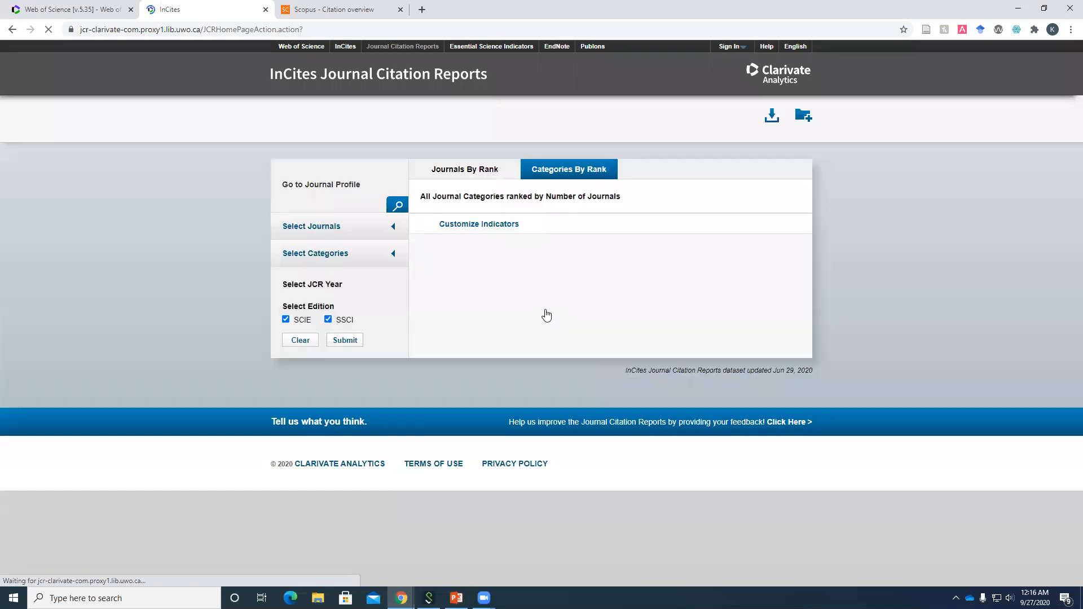
mouse_move(457, 283)
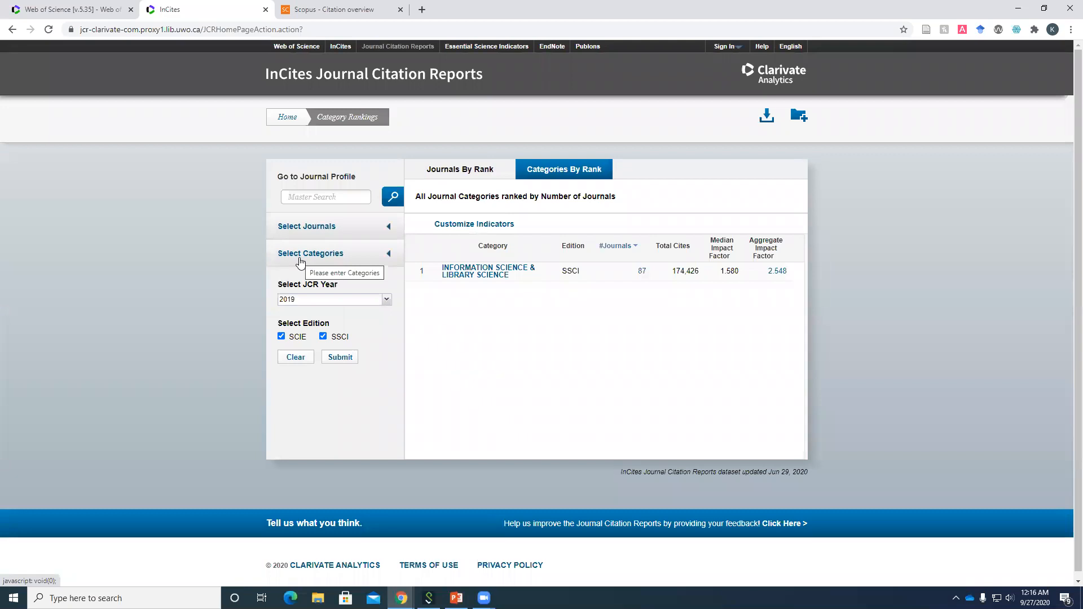
mouse_move(307, 260)
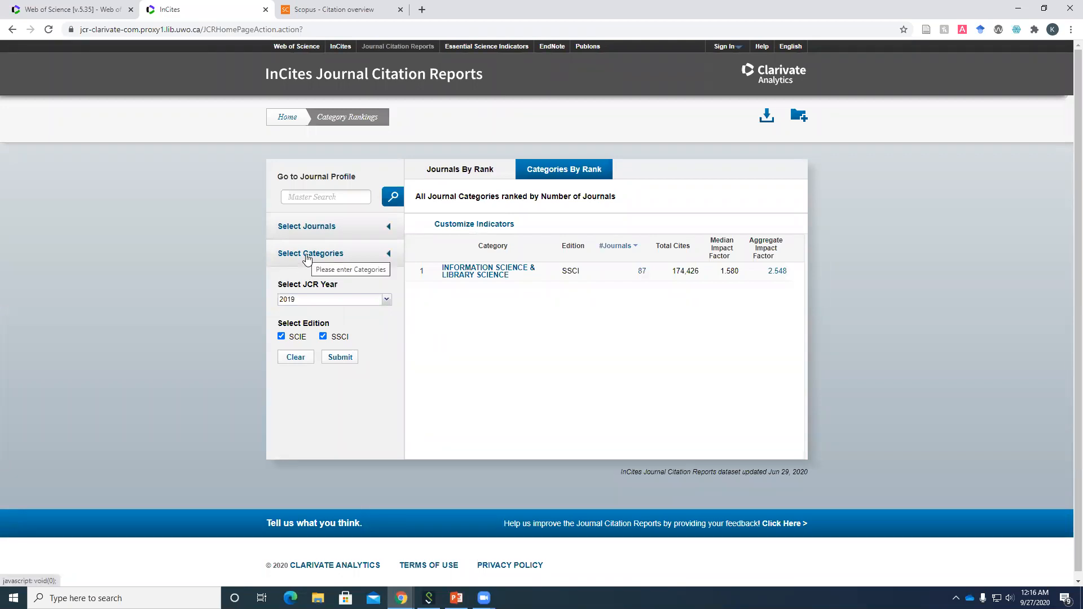
click(310, 253)
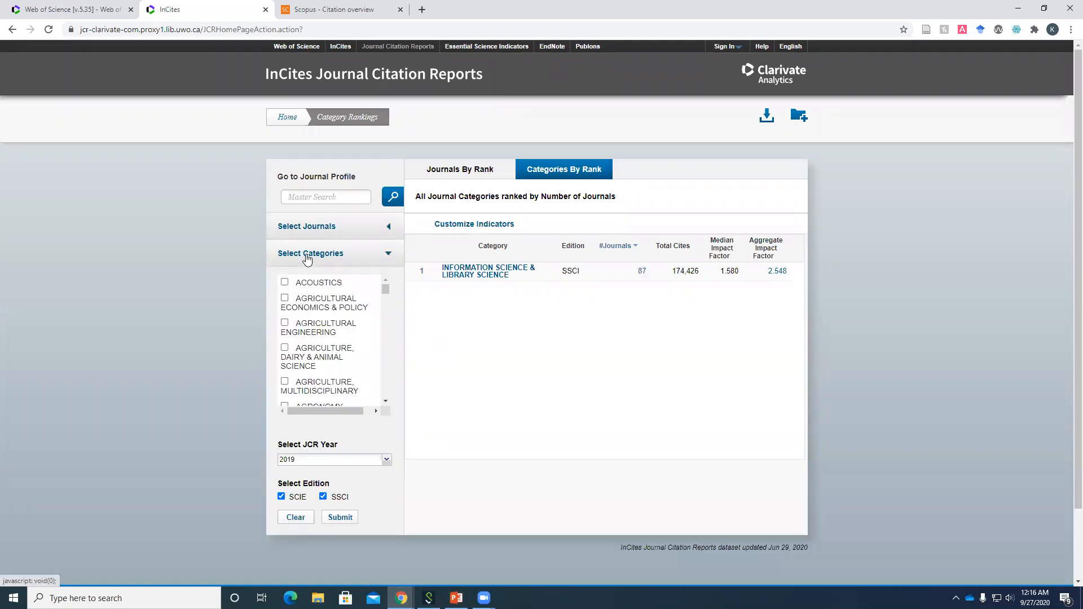
scroll(down, 3)
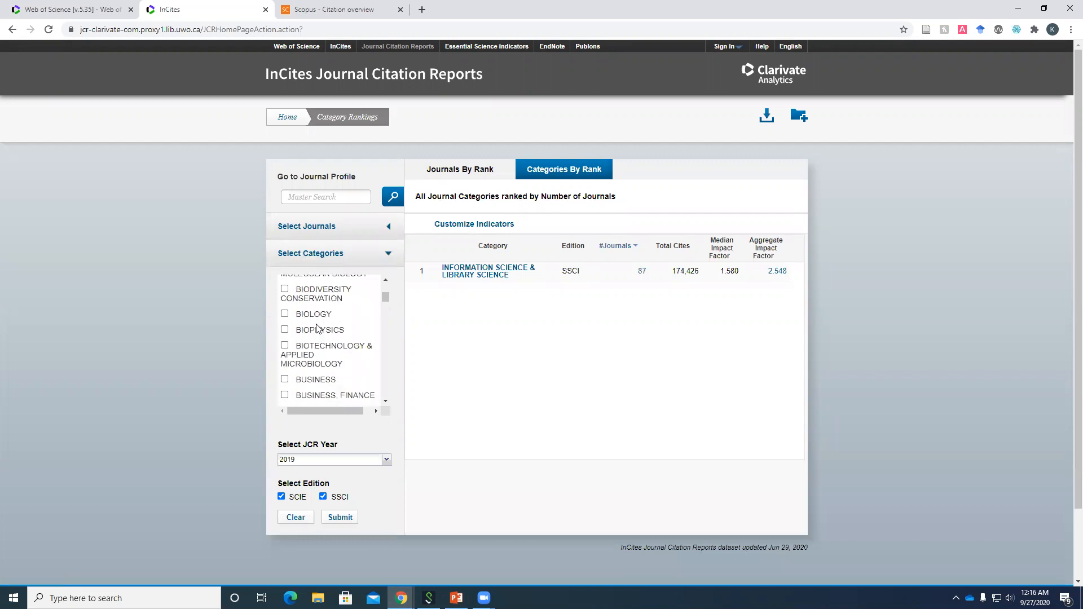
scroll(down, 3)
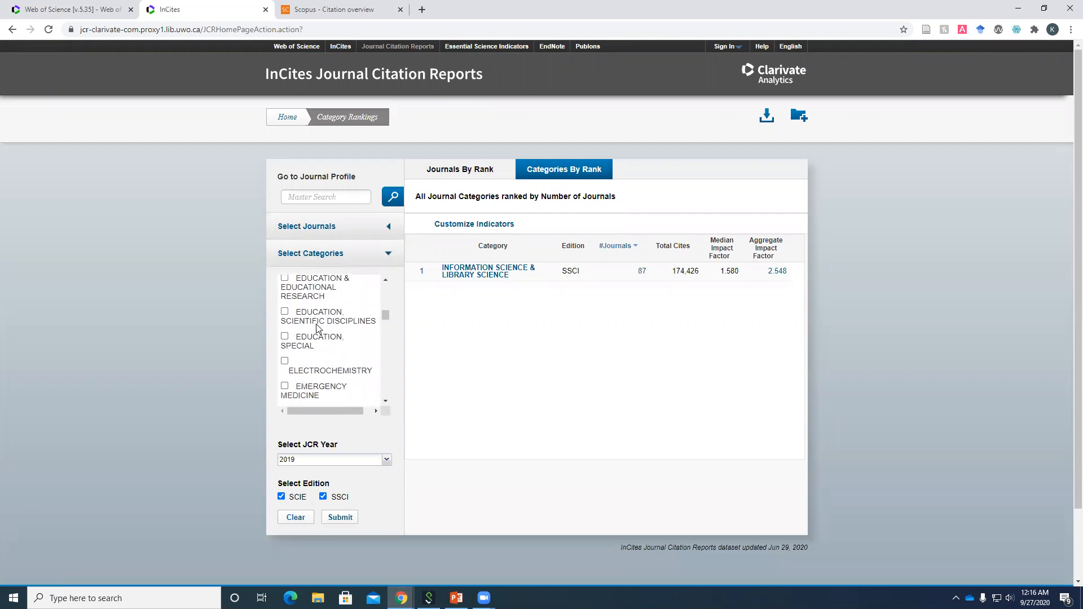
scroll(down, 3)
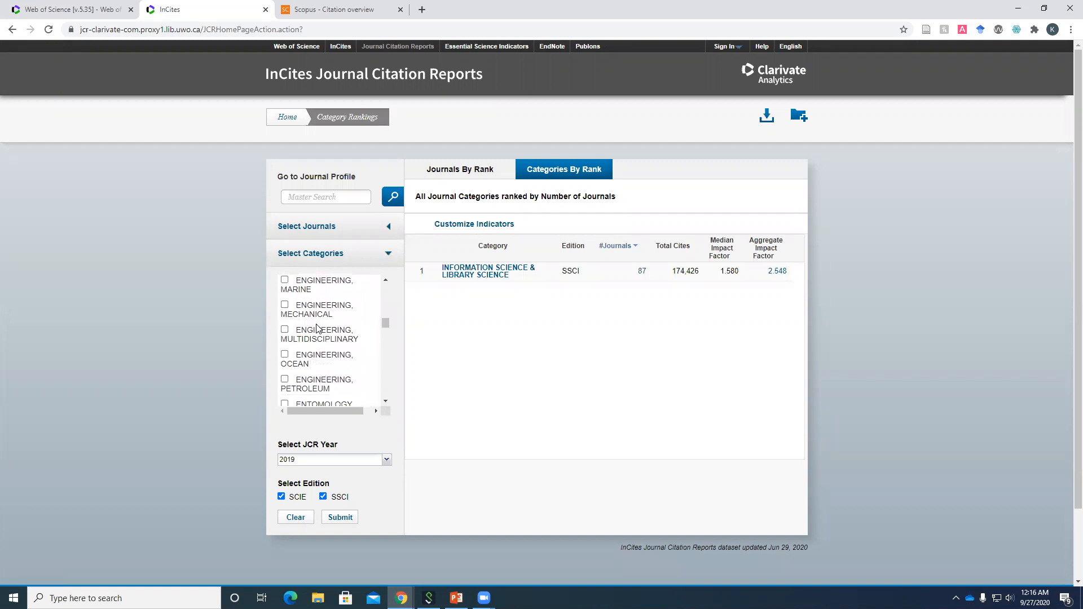
scroll(down, 3)
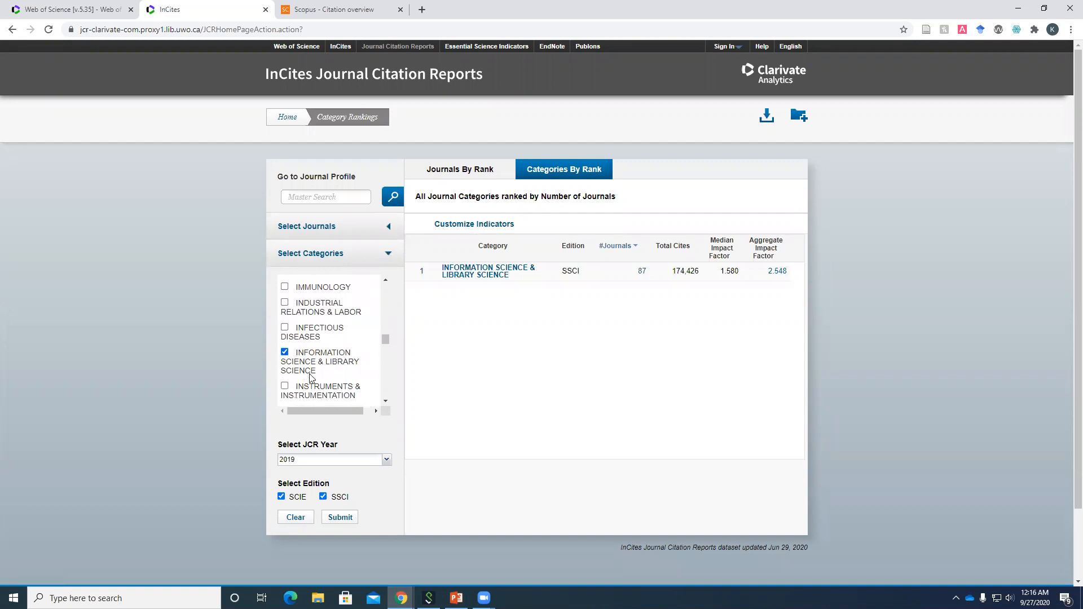
click(340, 517)
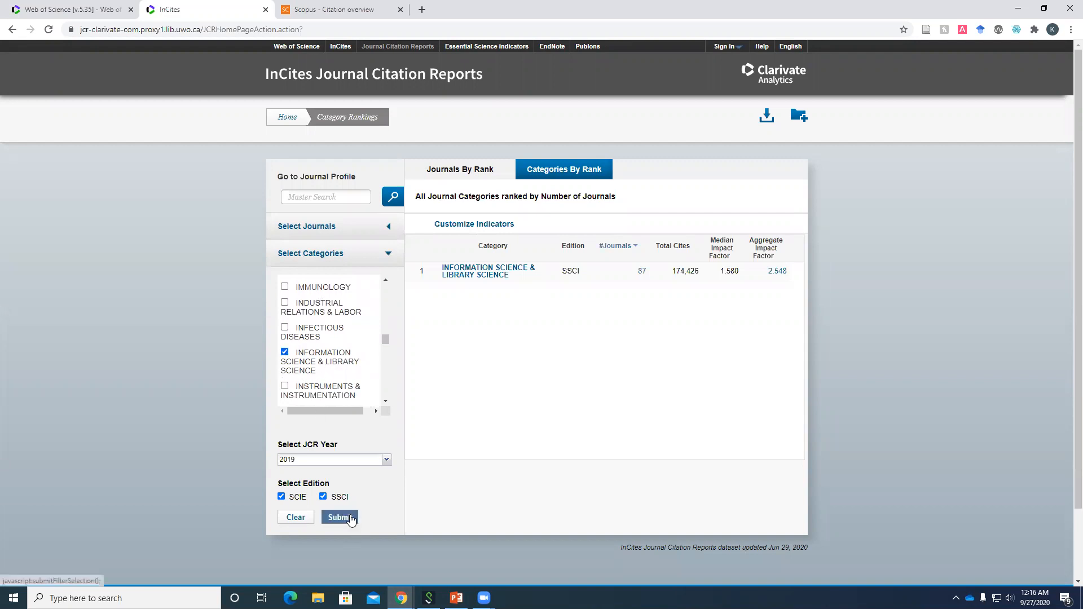
mouse_move(525, 290)
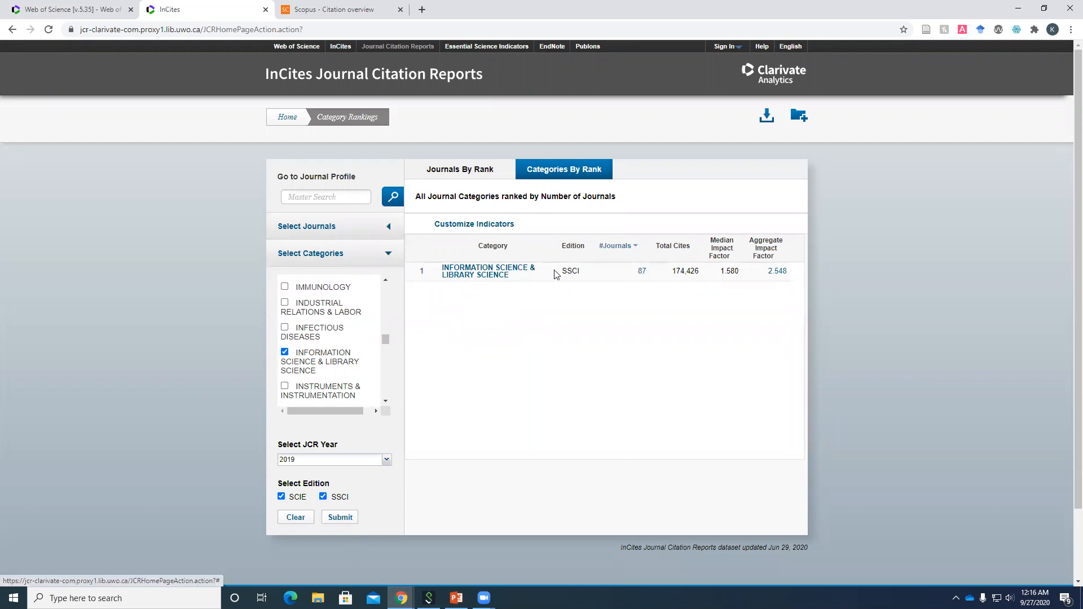
mouse_move(641, 271)
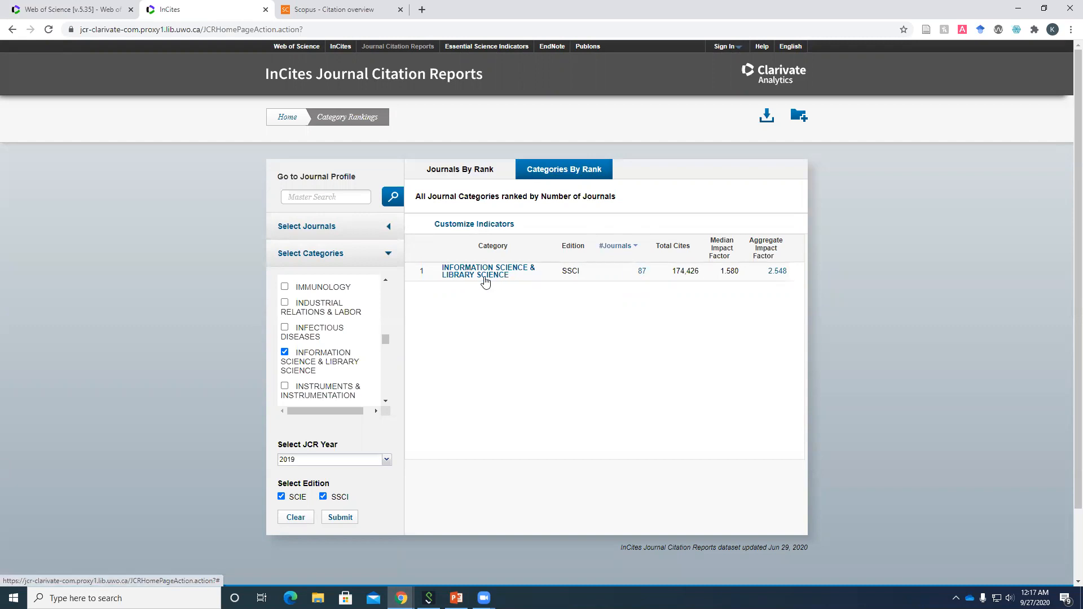
mouse_move(576, 274)
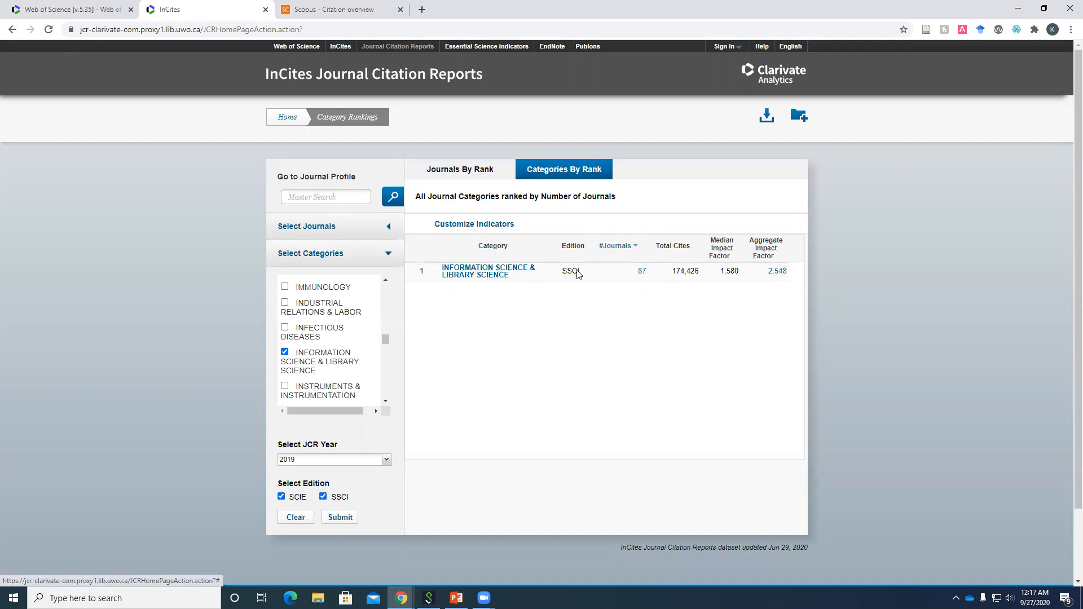
- List the Information Science & Library Science journals ranked by impact factor, led by International Journal of Information Management
click(642, 271)
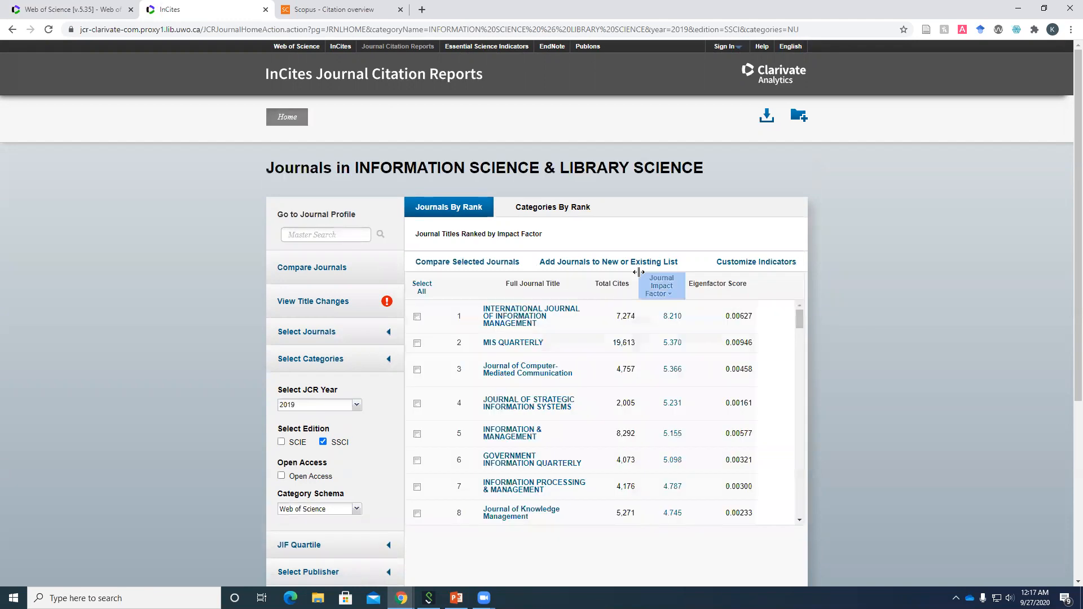
mouse_move(568, 358)
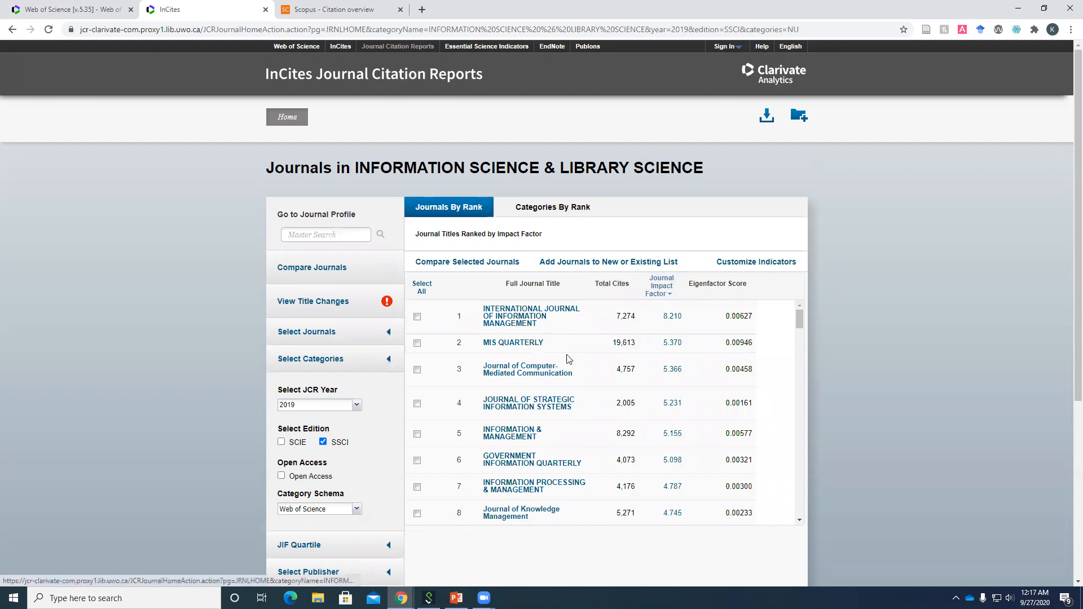
mouse_move(685, 374)
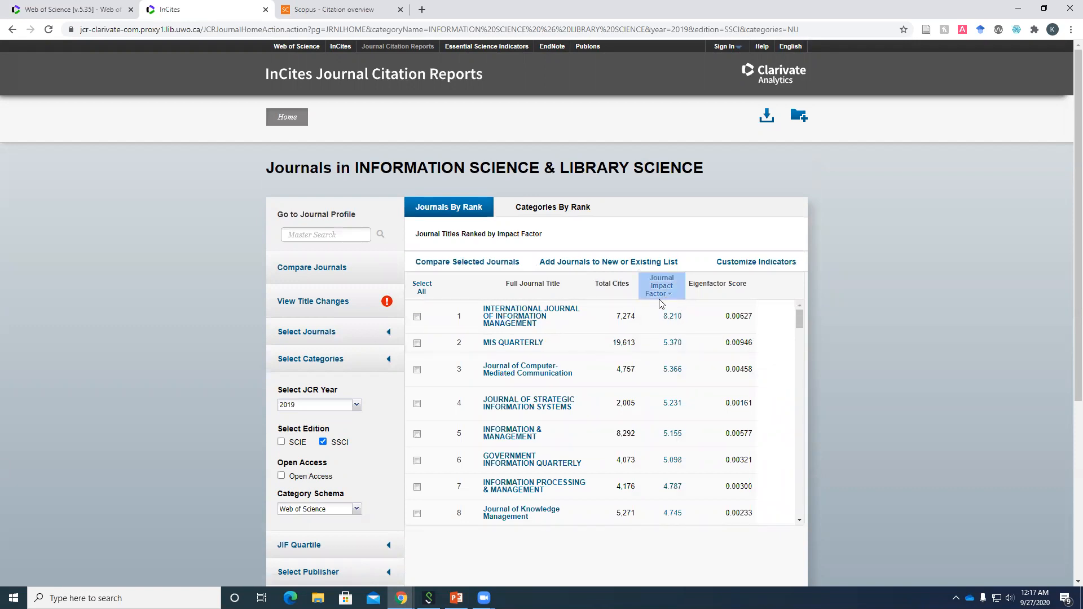
mouse_move(537, 325)
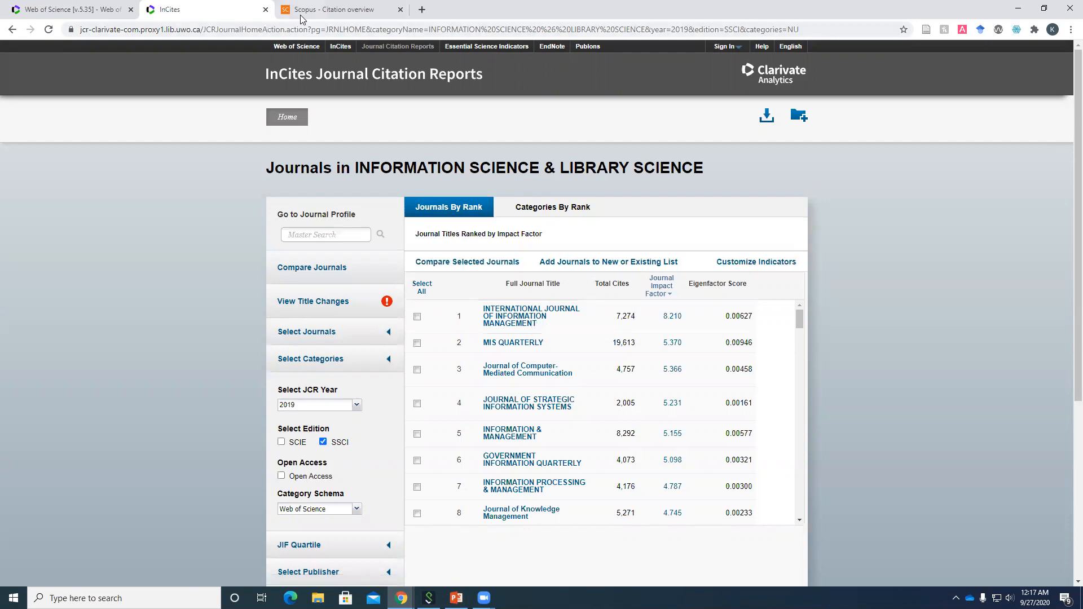
- Filter Scopus Sources to Library and Information Sciences (search 'libr'), giving 298 journals led by International Journal of Information Management
click(339, 9)
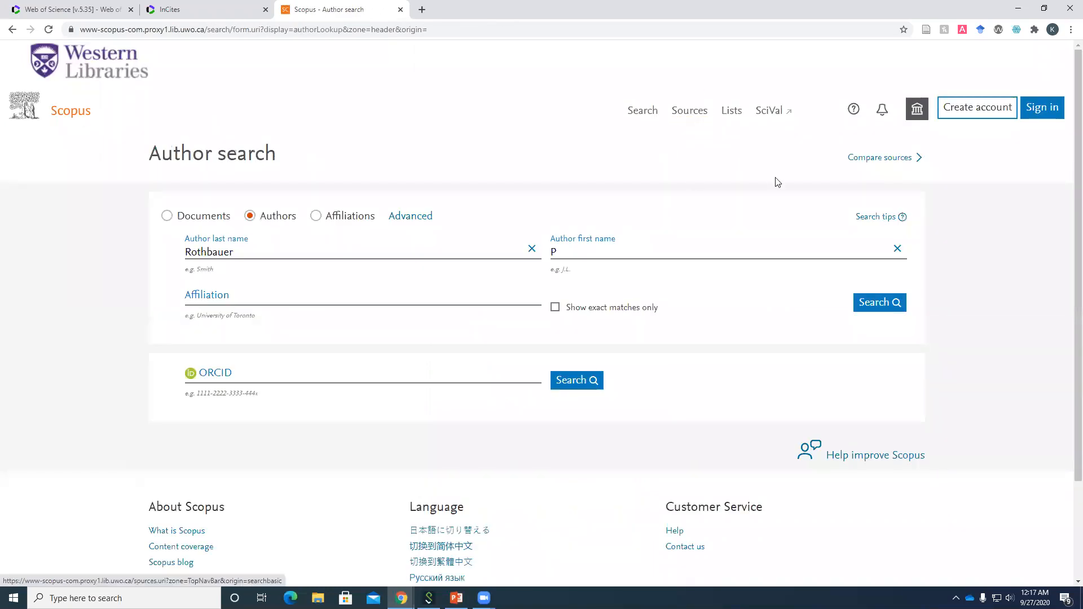
click(689, 110)
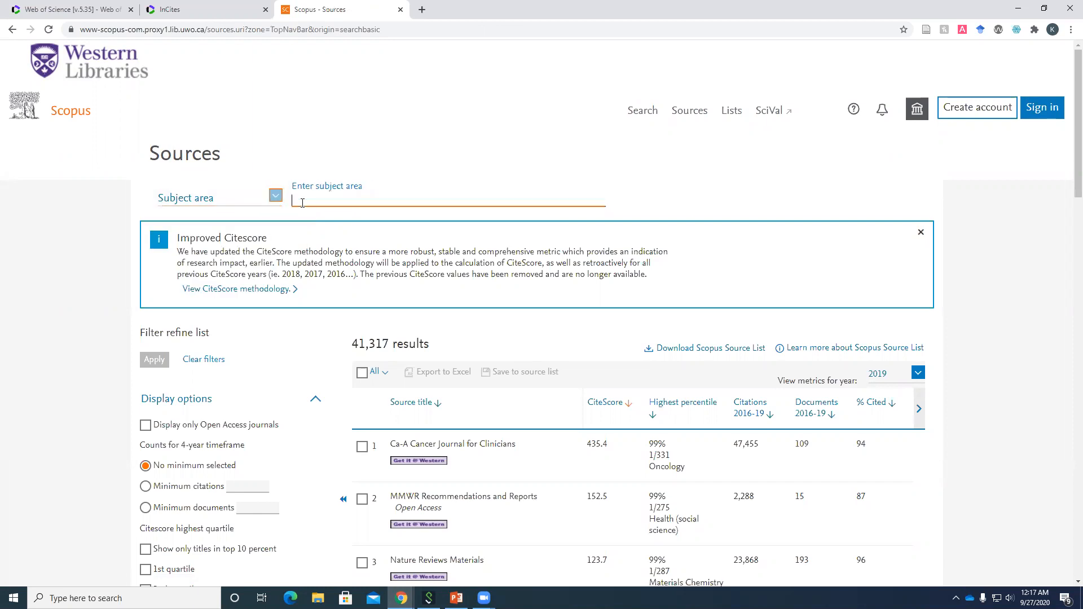
text(libr)
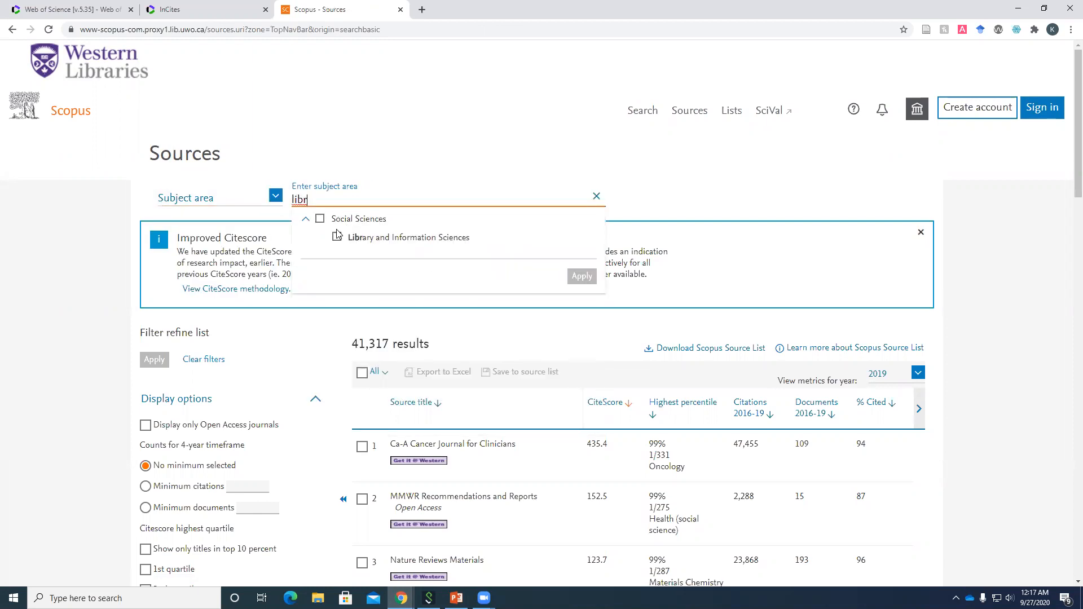
click(336, 237)
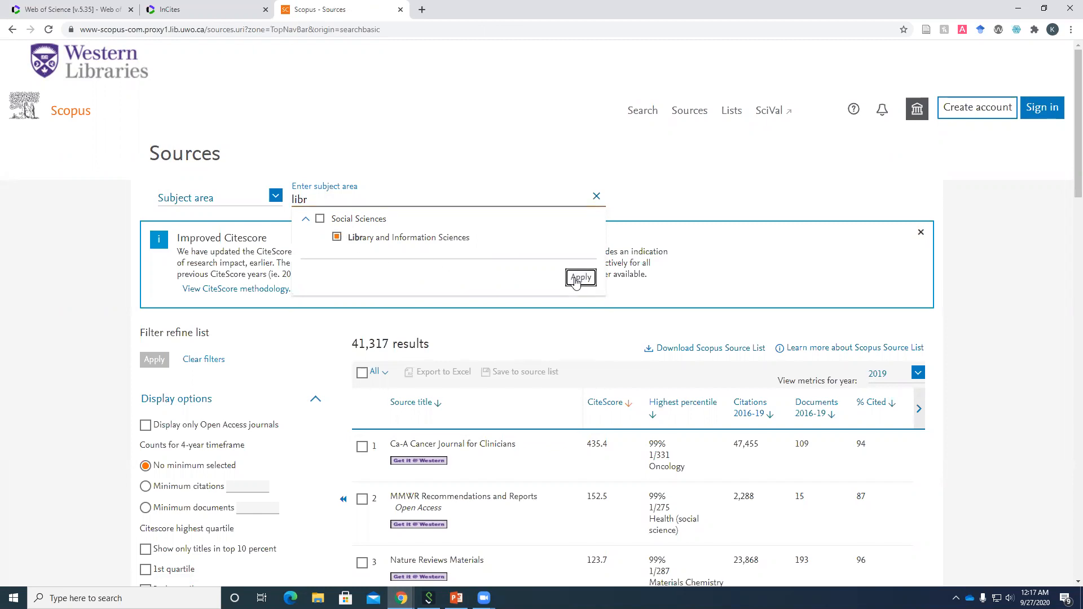
click(580, 277)
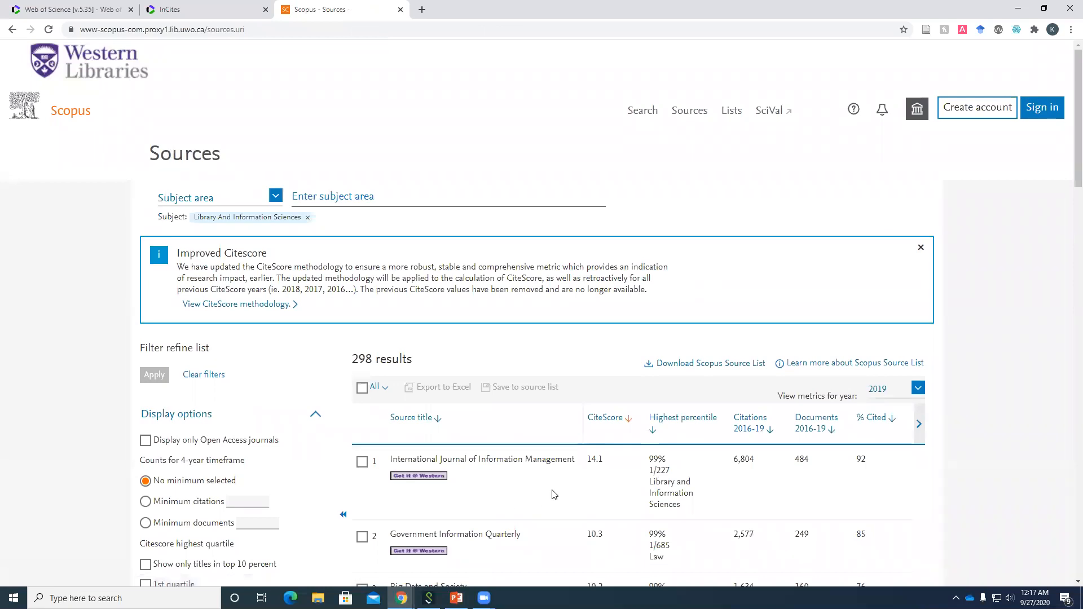
- Compare the top Scopus sources against the JCR Information Science & Library Science ranking
scroll(down, 3)
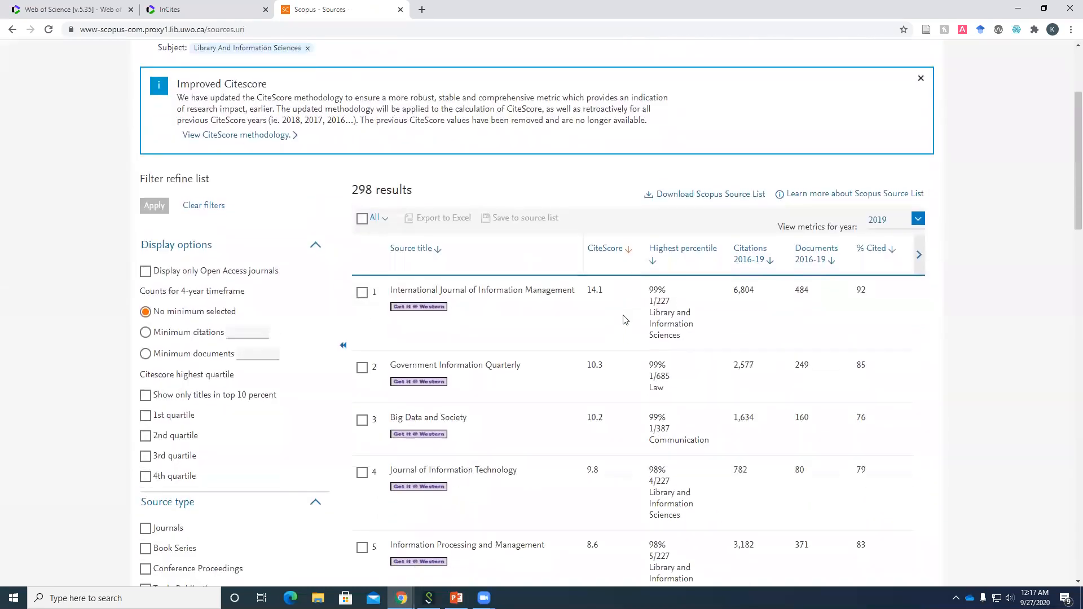
mouse_move(404, 299)
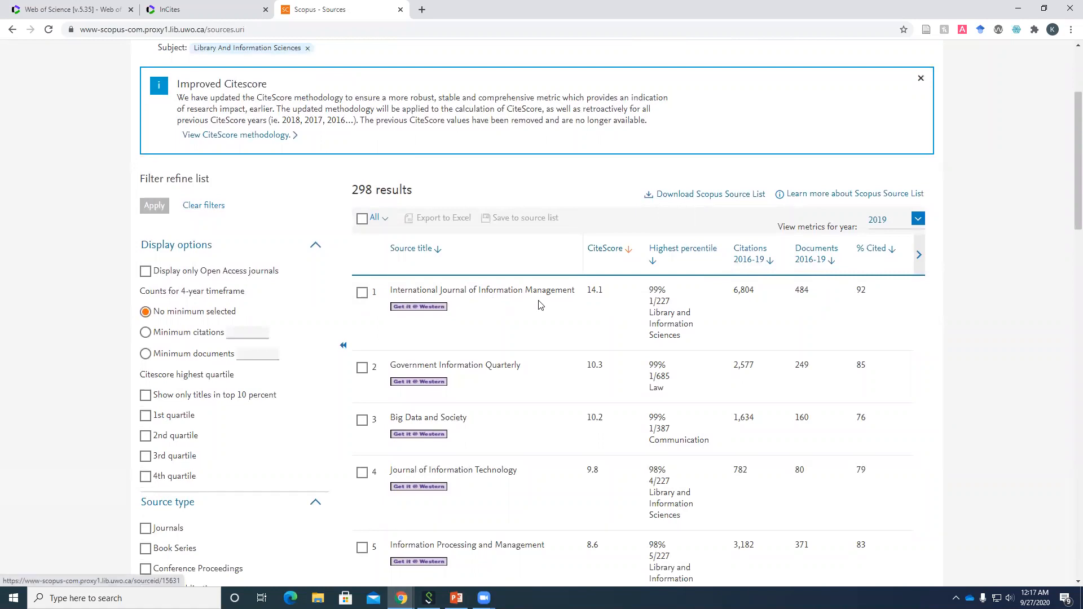
mouse_move(522, 280)
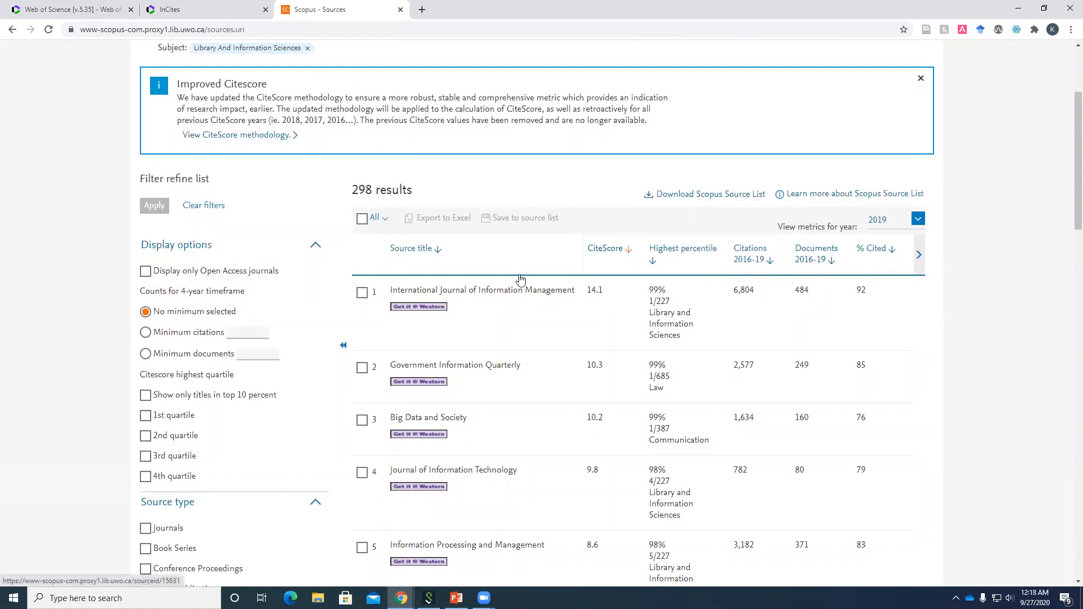
click(169, 9)
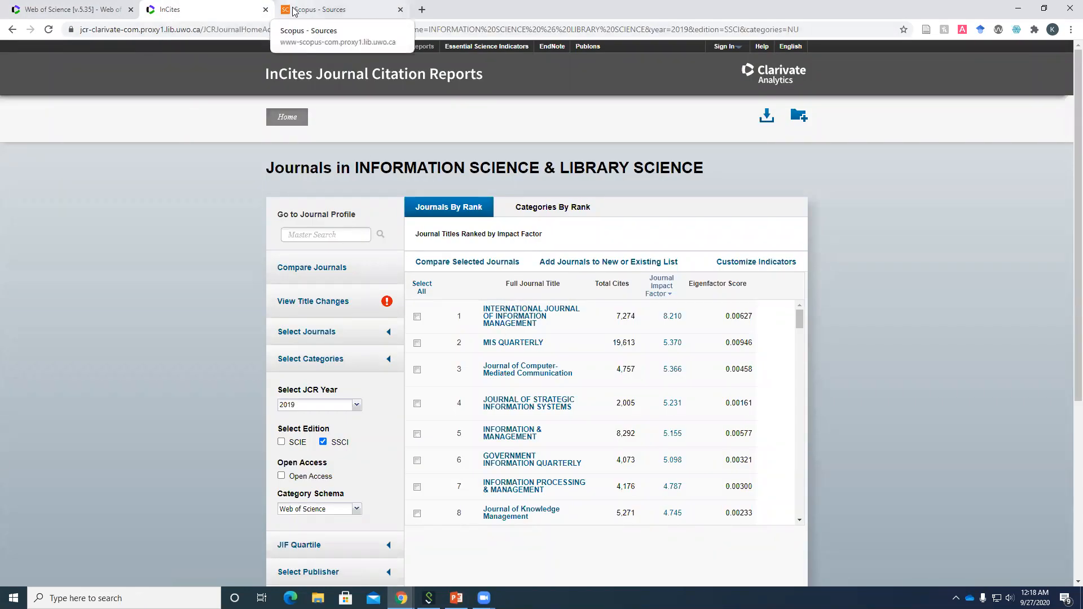
click(338, 9)
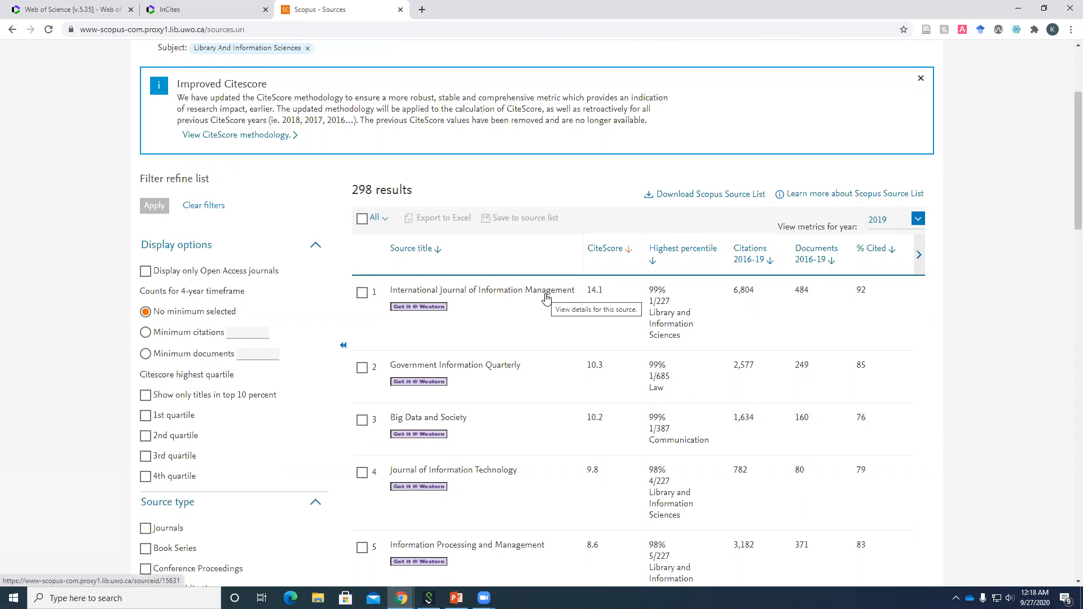
mouse_move(547, 398)
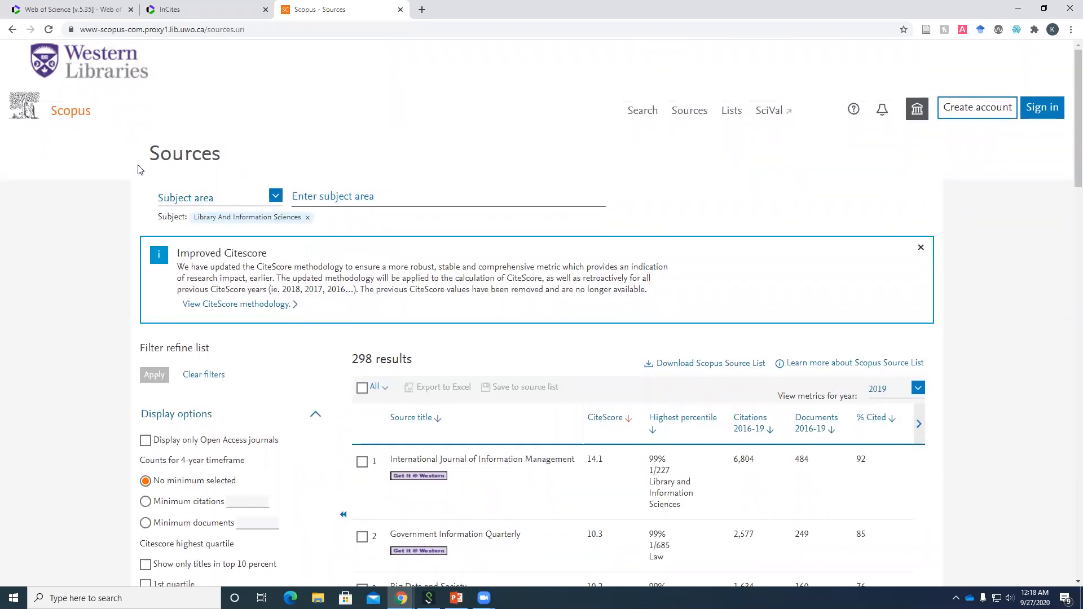
- Bring PowerPoint back and show the closing 'Thanks for watching!' slide 12
click(456, 598)
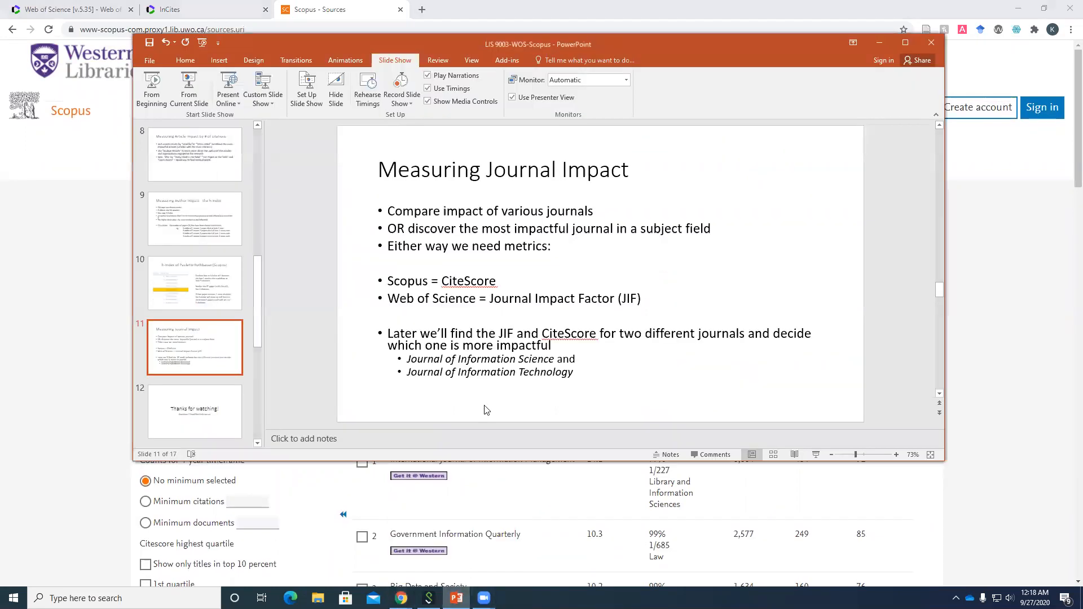
click(194, 411)
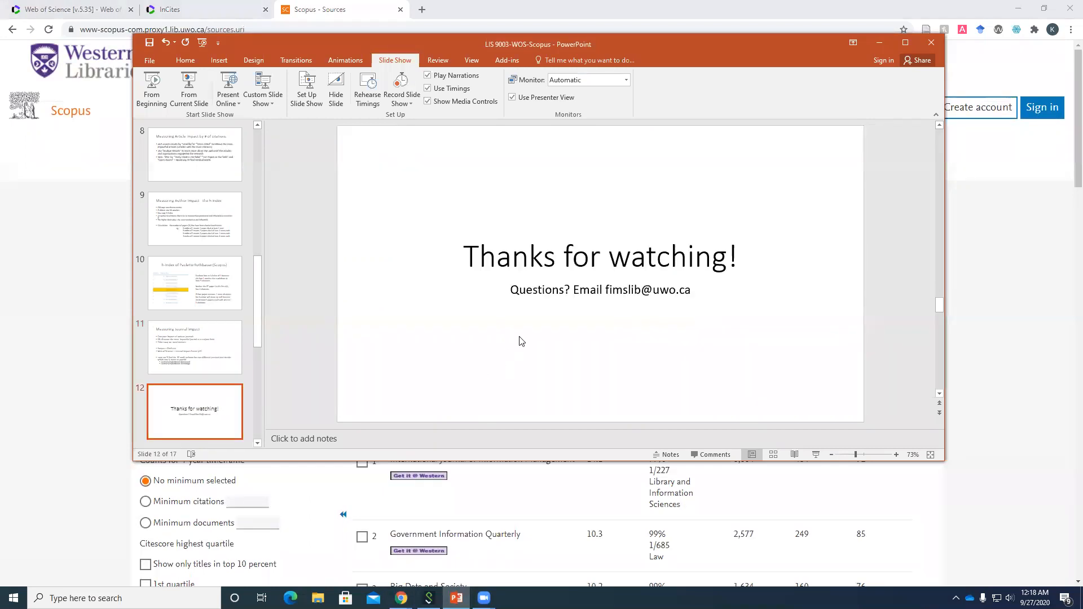